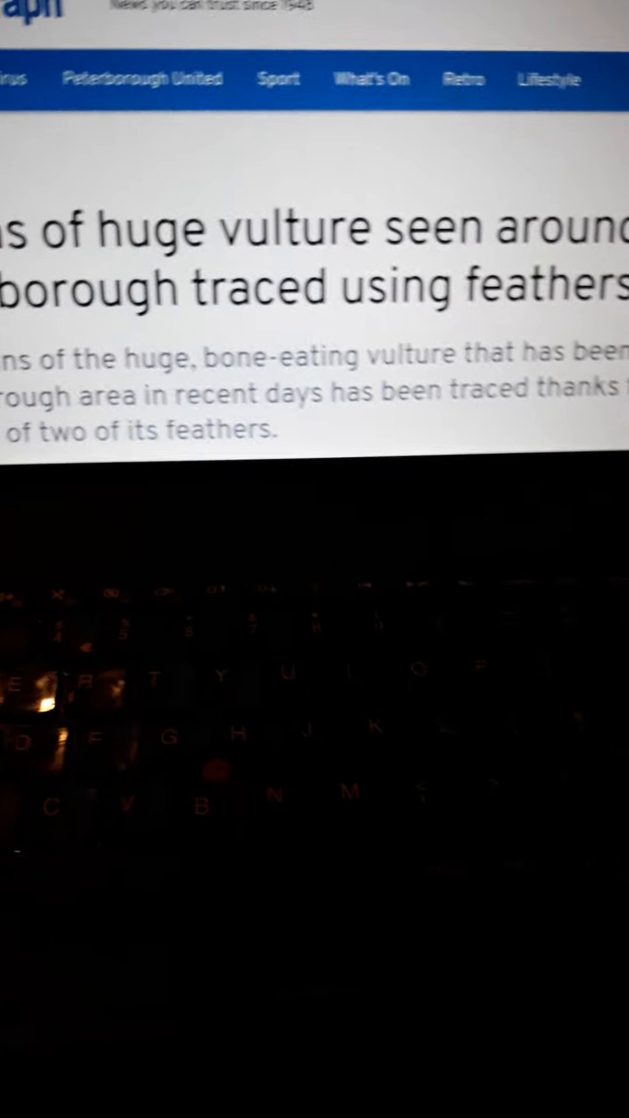
Step: Scroll the vulture article past the newsletter box to the photo of the vulture on the road
{"action": "scroll", "scroll_direction": "up", "scroll_amount": 3}
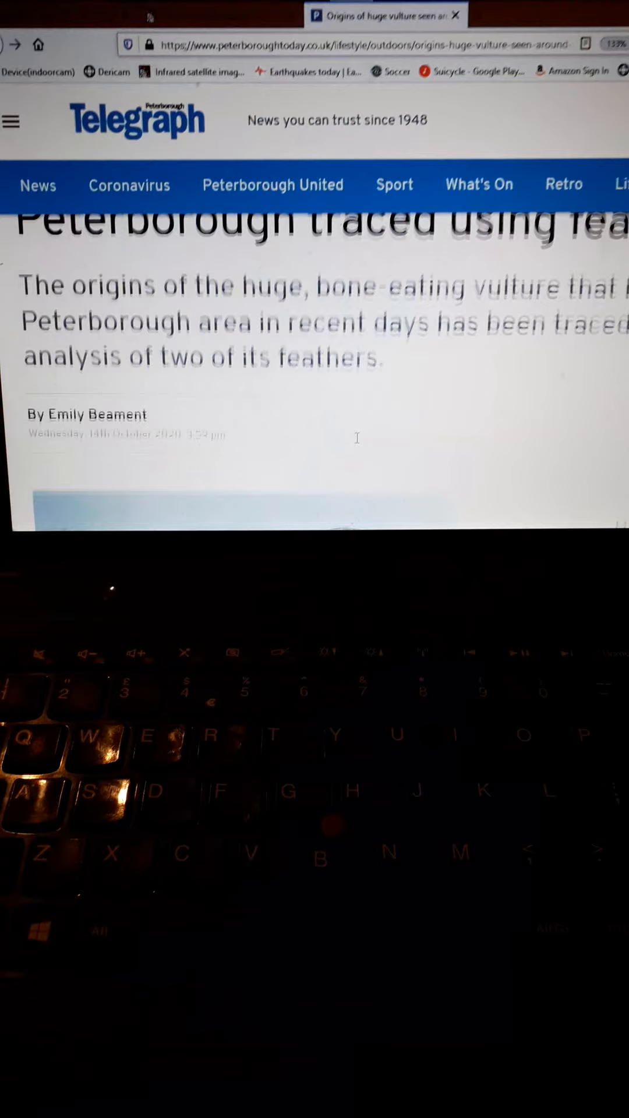
{"action": "scroll", "scroll_direction": "down", "scroll_amount": 3}
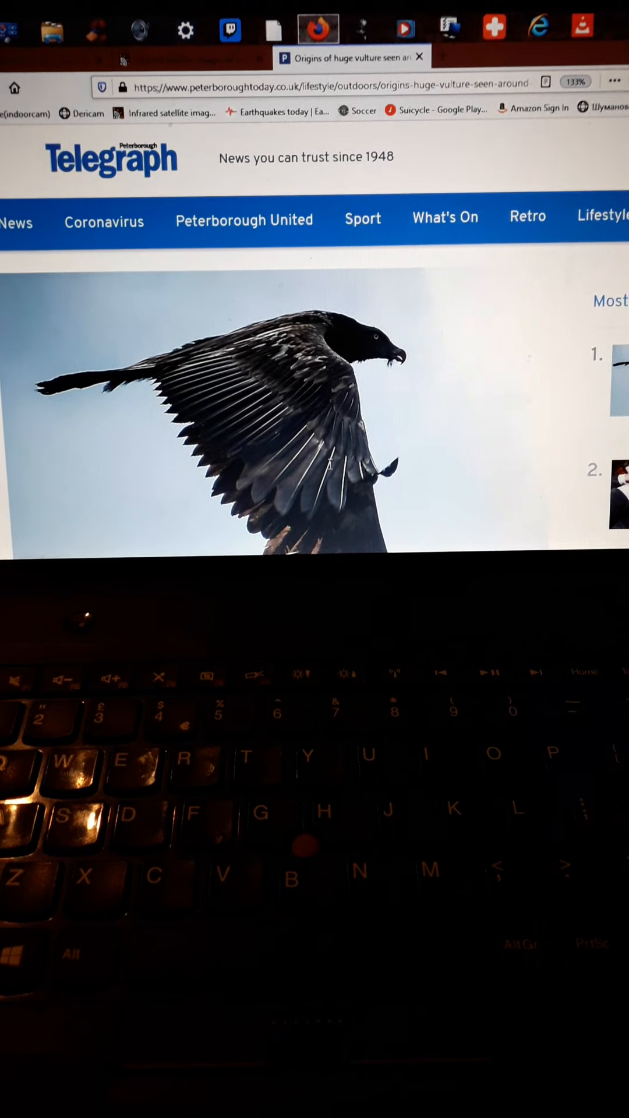
{"action": "scroll", "scroll_direction": "down", "scroll_amount": 3}
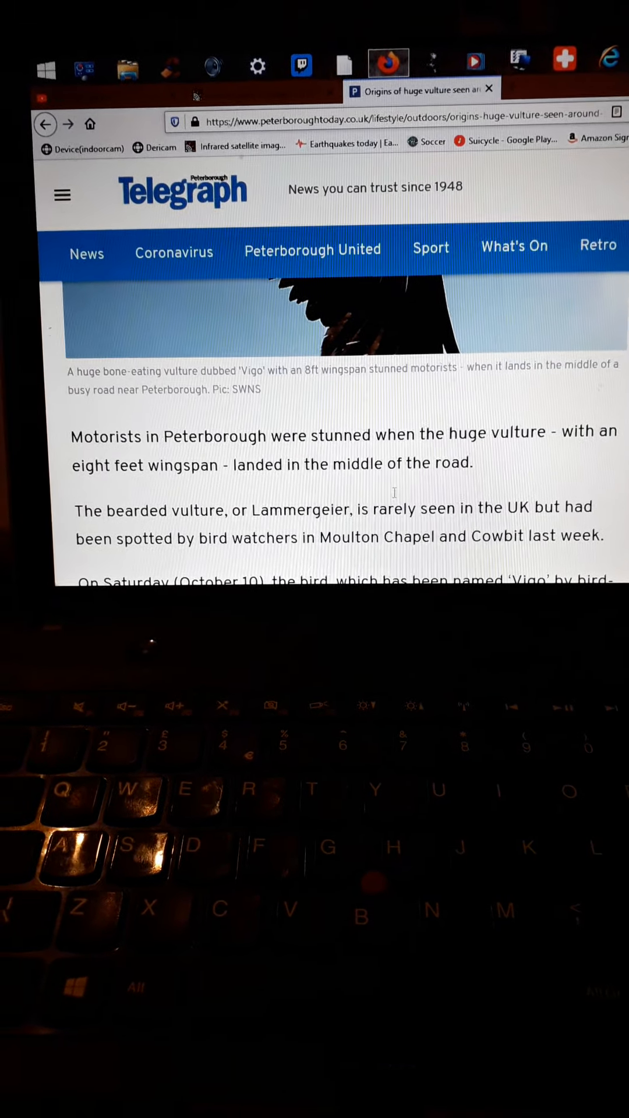
{"action": "scroll", "scroll_direction": "down", "scroll_amount": 3}
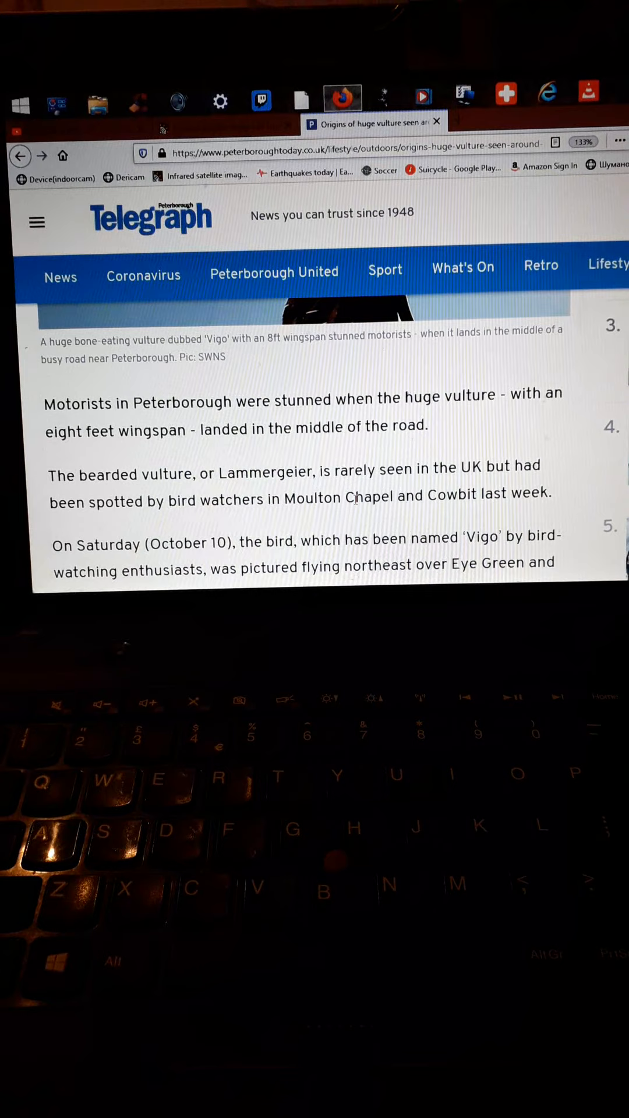
{"action": "scroll", "scroll_direction": "down", "scroll_amount": 3}
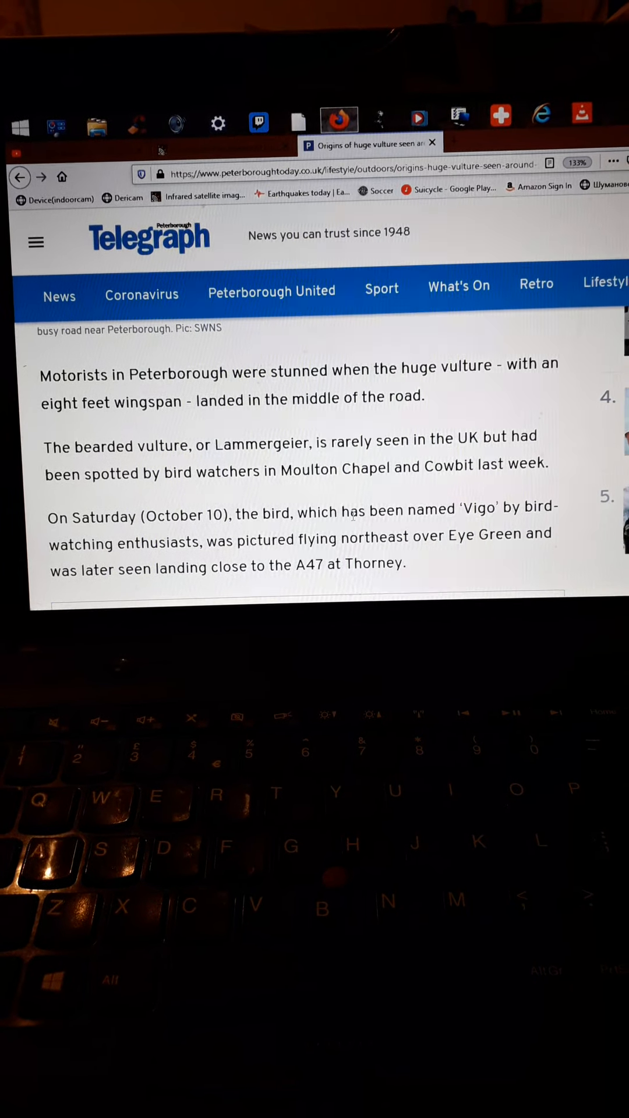
{"action": "scroll", "scroll_direction": "down", "scroll_amount": 3}
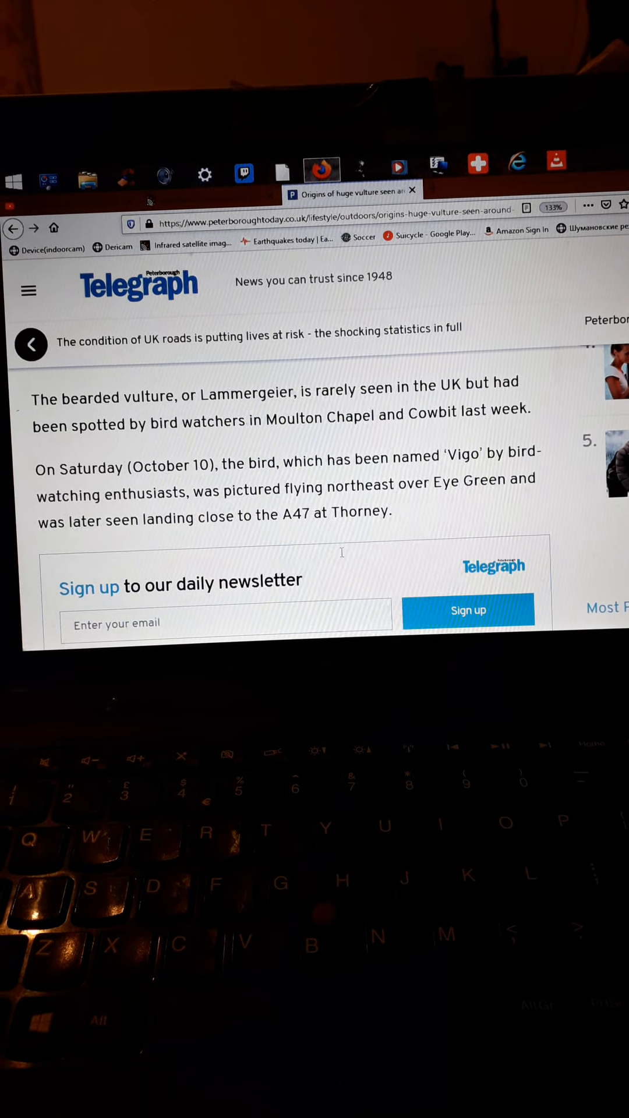
{"action": "scroll", "scroll_direction": "down", "scroll_amount": 3}
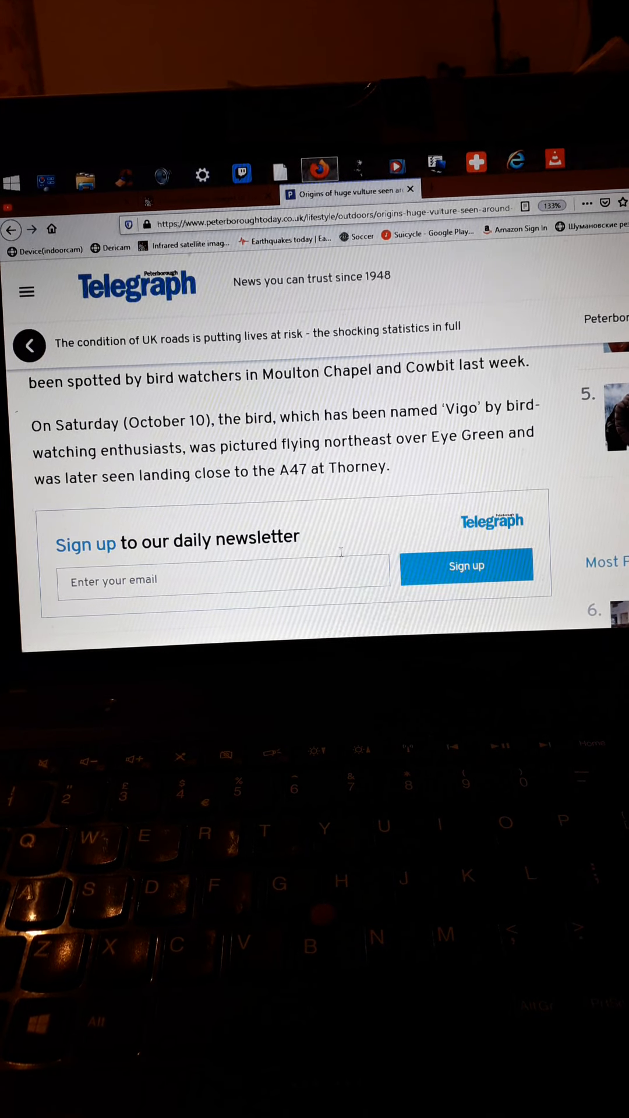
{"action": "scroll", "scroll_direction": "down", "scroll_amount": 3}
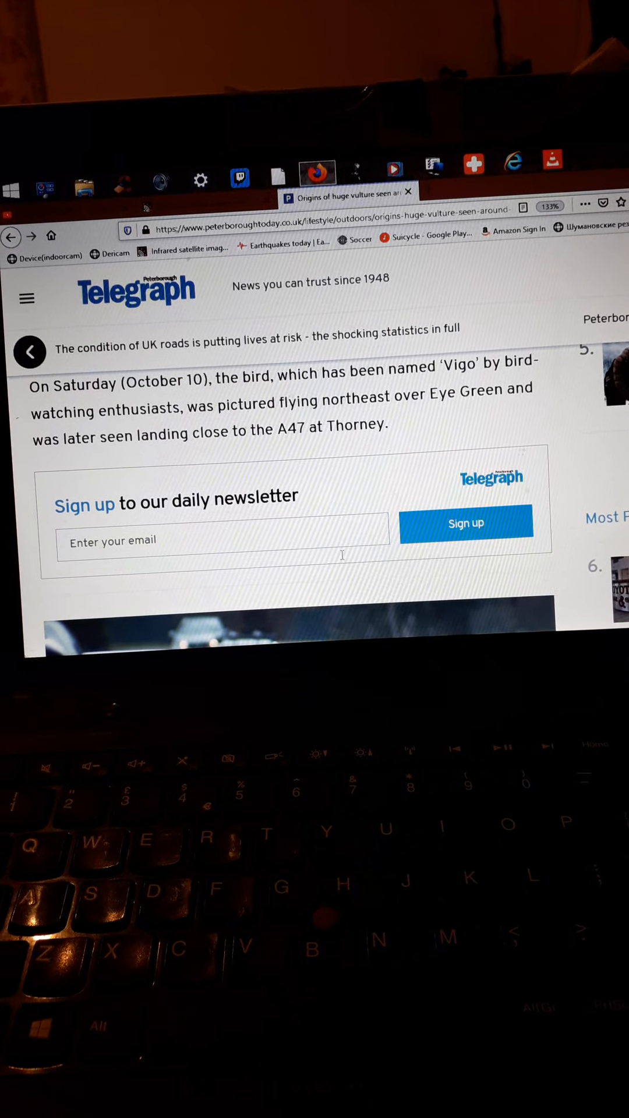
{"action": "scroll", "scroll_direction": "down", "scroll_amount": 3}
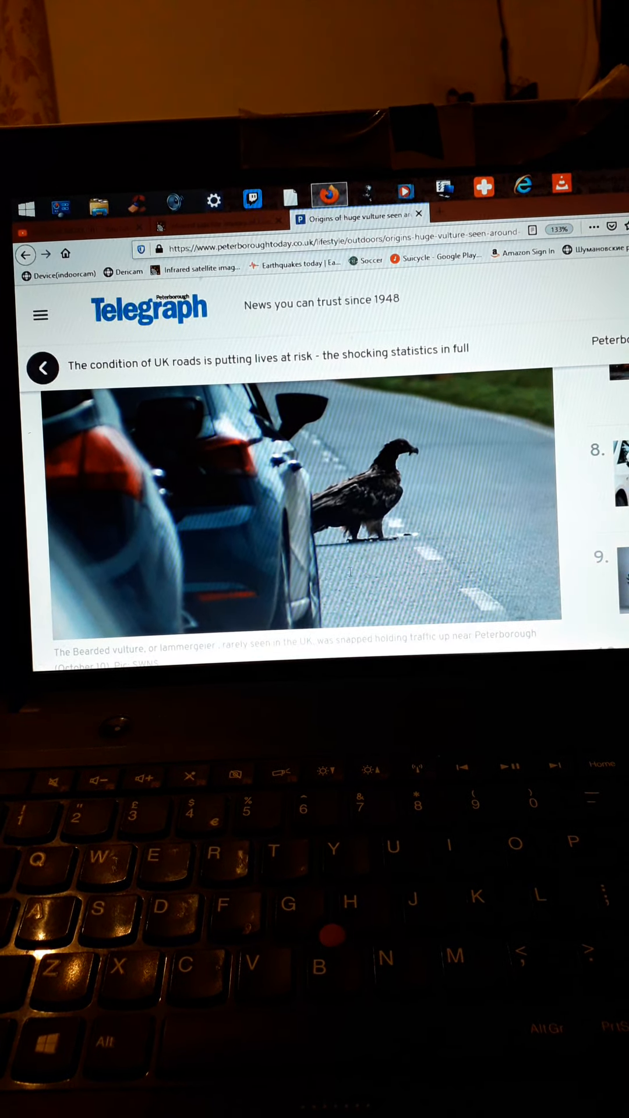
{"action": "scroll", "scroll_direction": "down", "scroll_amount": 3}
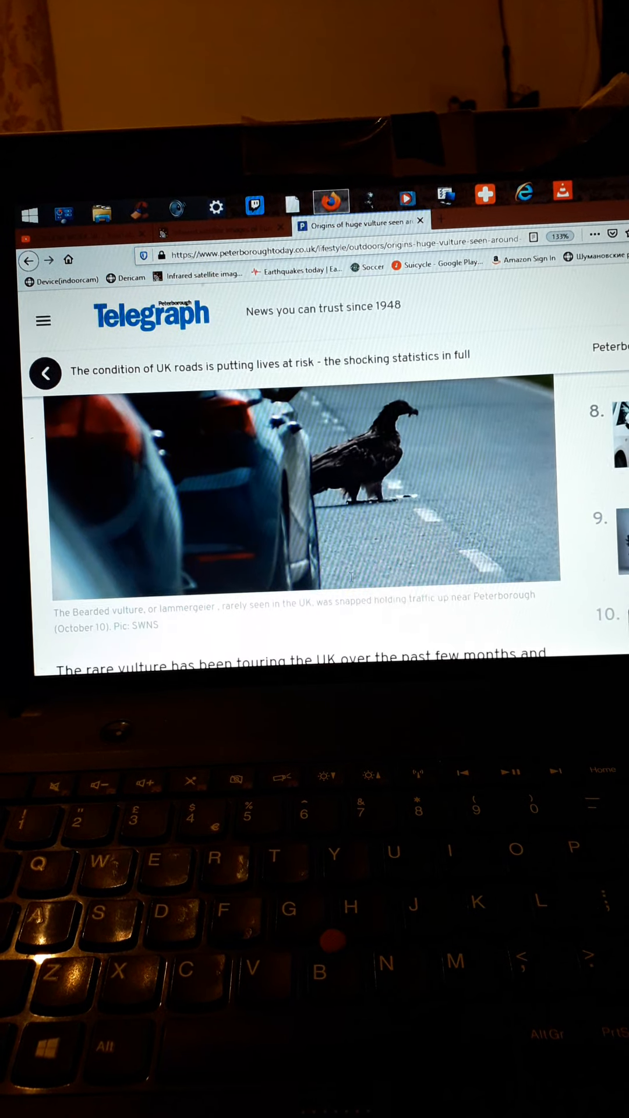
{"action": "scroll", "scroll_direction": "down", "scroll_amount": 3}
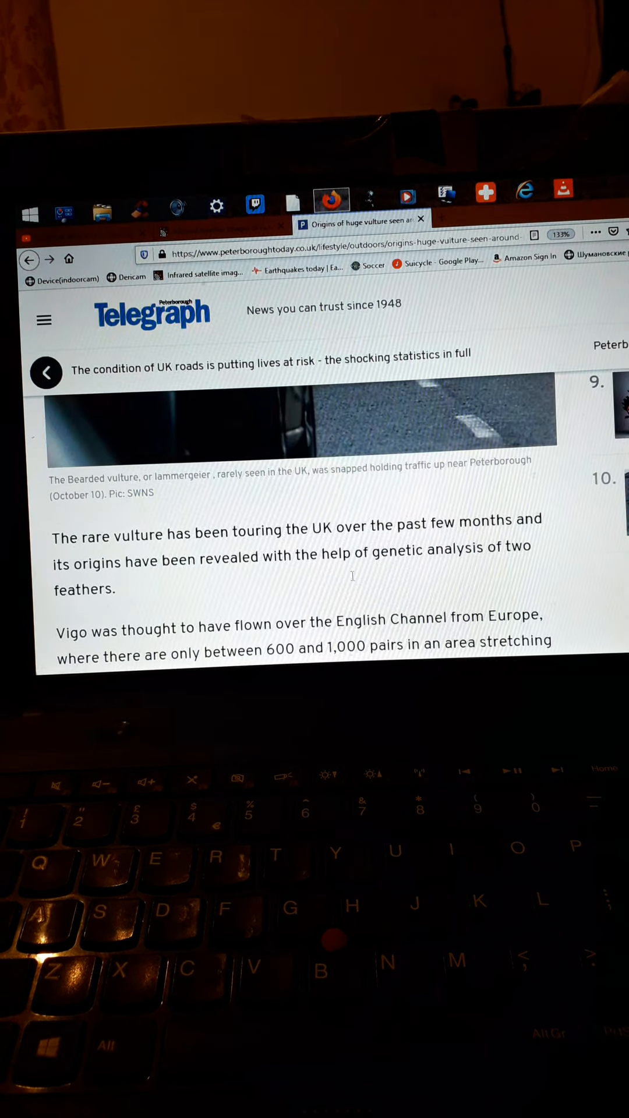
{"action": "scroll", "scroll_direction": "down", "scroll_amount": 3}
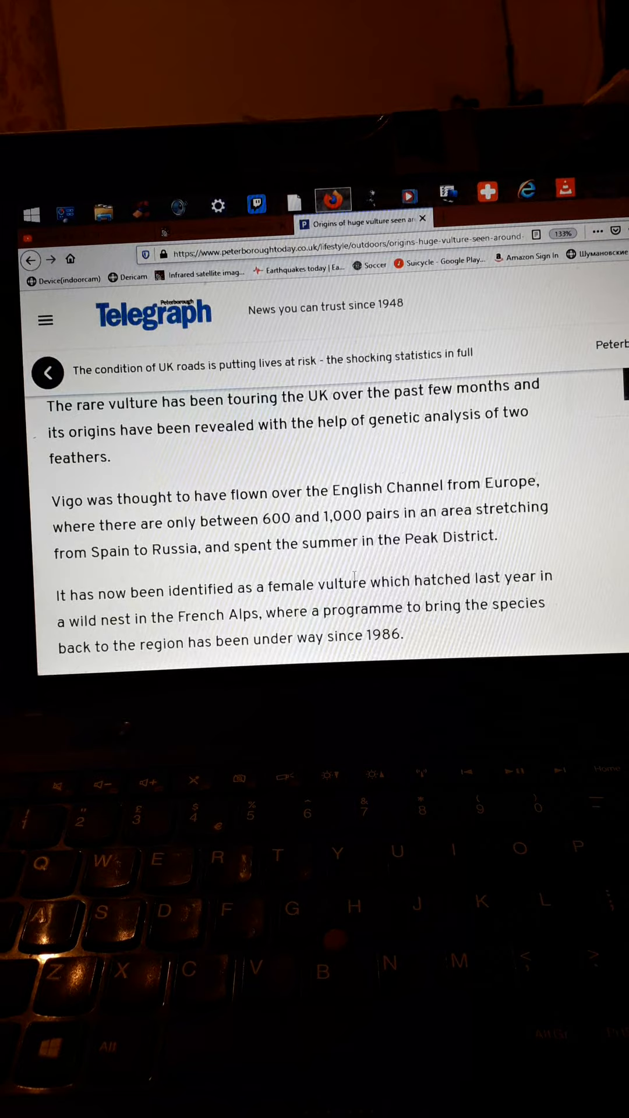
{"action": "scroll", "scroll_direction": "down", "scroll_amount": 3}
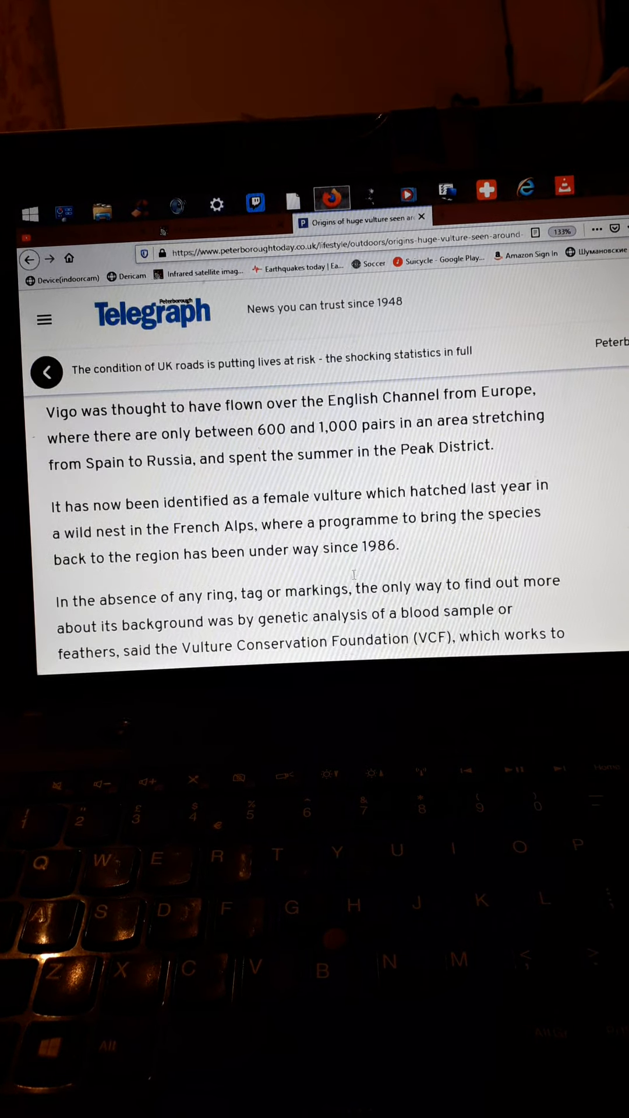
{"action": "scroll", "scroll_direction": "down", "scroll_amount": 3}
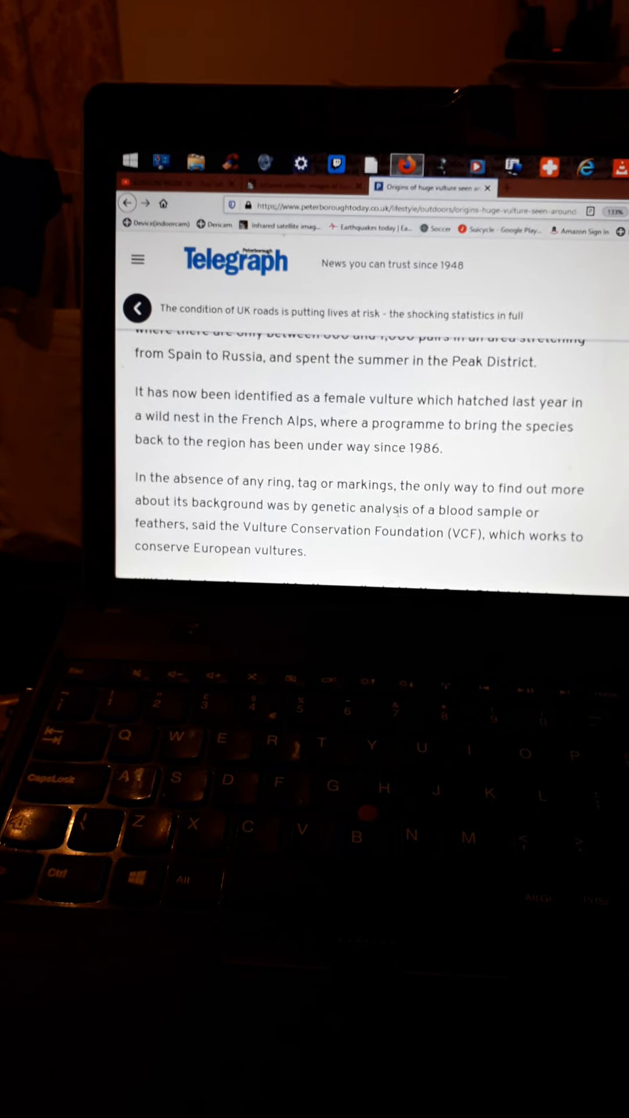
{"action": "scroll", "scroll_direction": "down", "scroll_amount": 3}
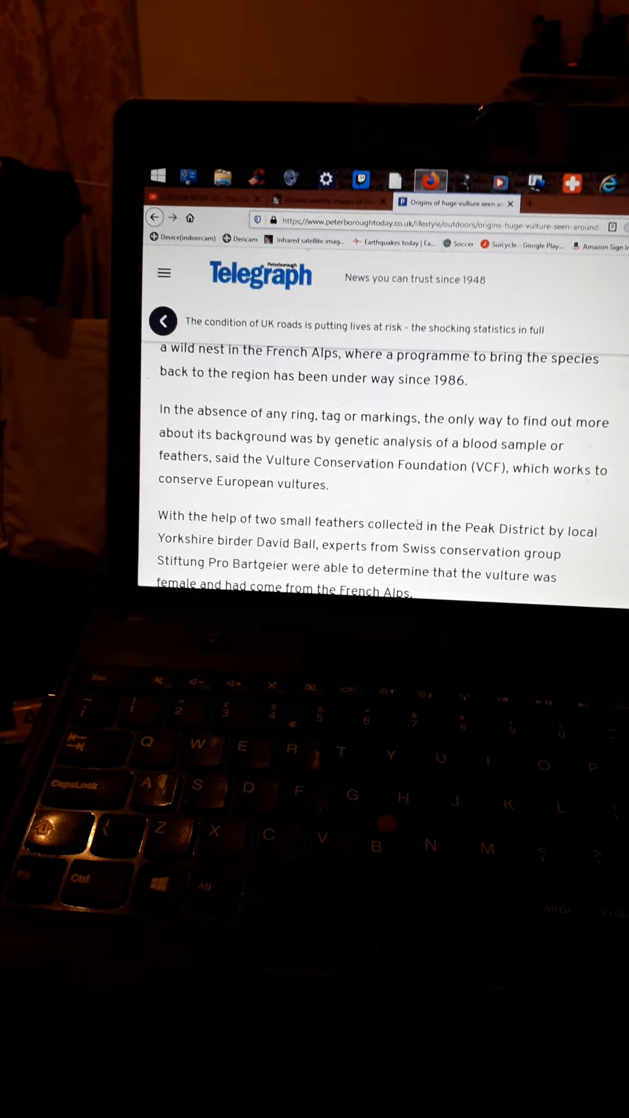
{"action": "scroll", "scroll_direction": "down", "scroll_amount": 3}
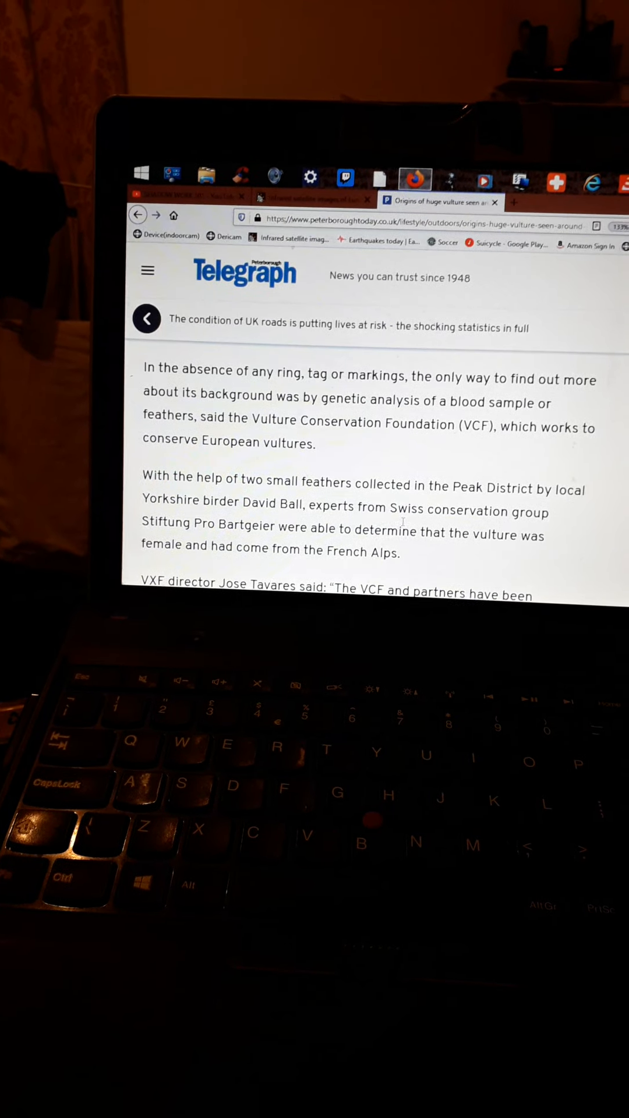
{"action": "scroll", "scroll_direction": "down", "scroll_amount": 3}
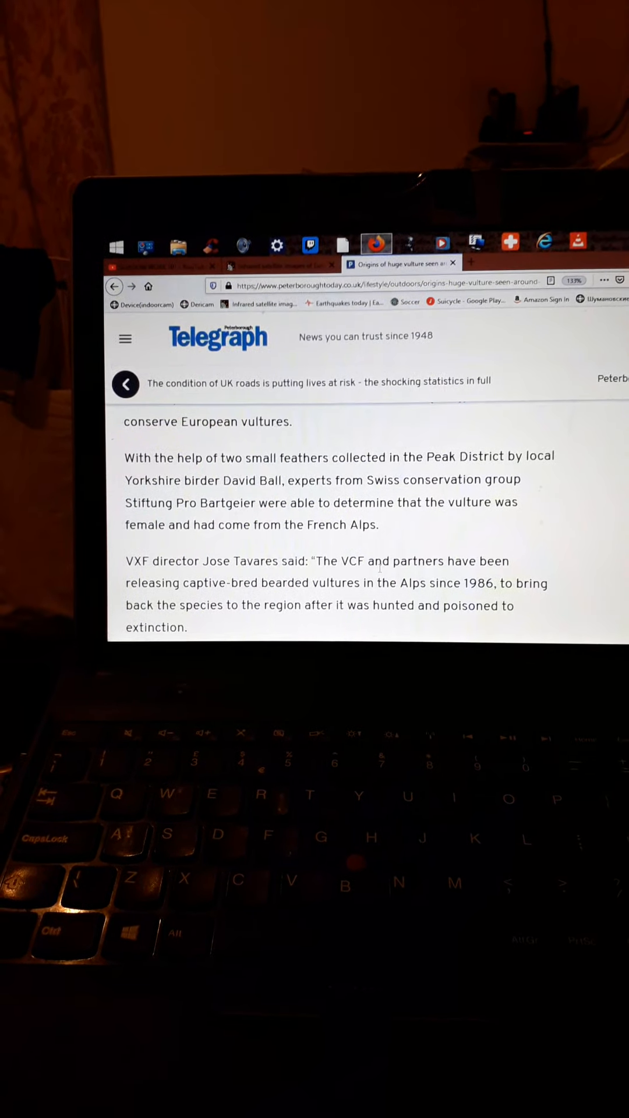
{"action": "scroll", "scroll_direction": "down", "scroll_amount": 3}
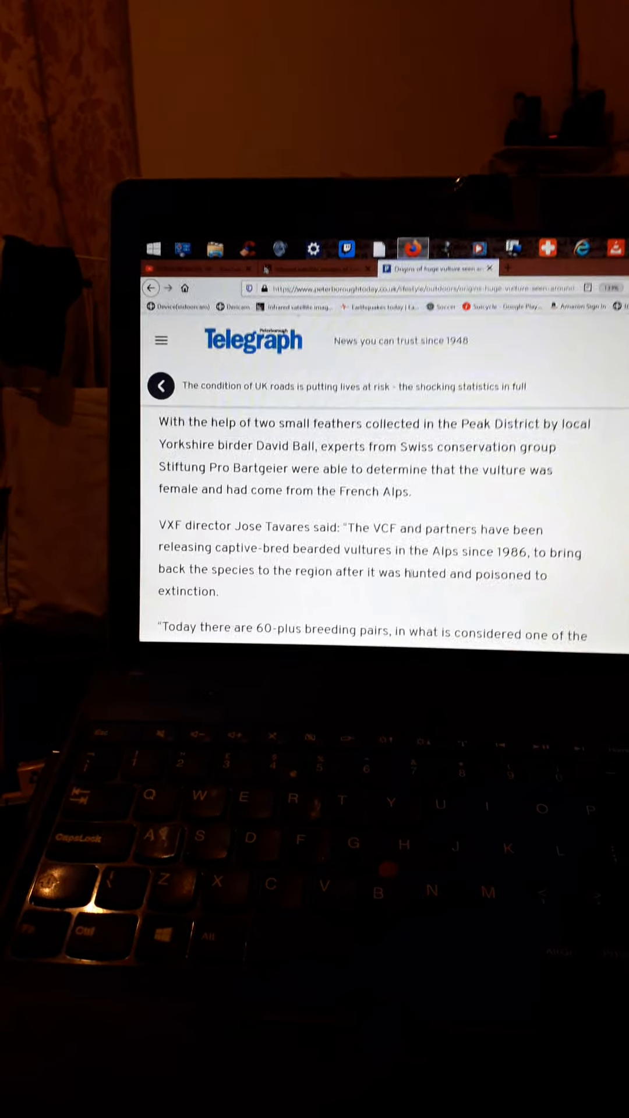
{"action": "scroll", "scroll_direction": "down", "scroll_amount": 3}
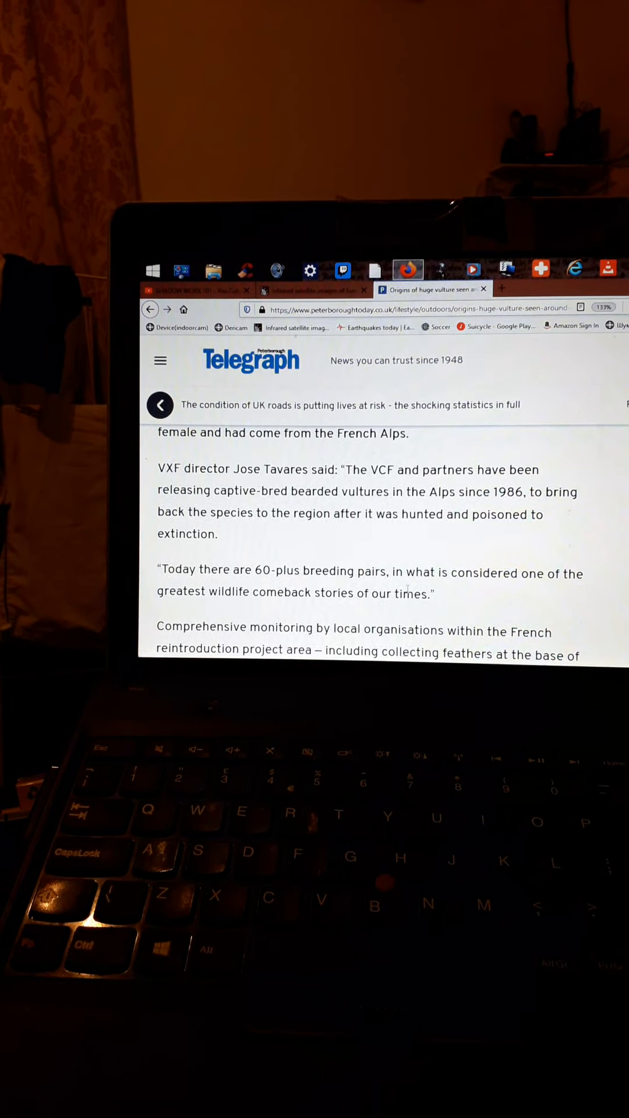
{"action": "scroll", "scroll_direction": "down", "scroll_amount": 3}
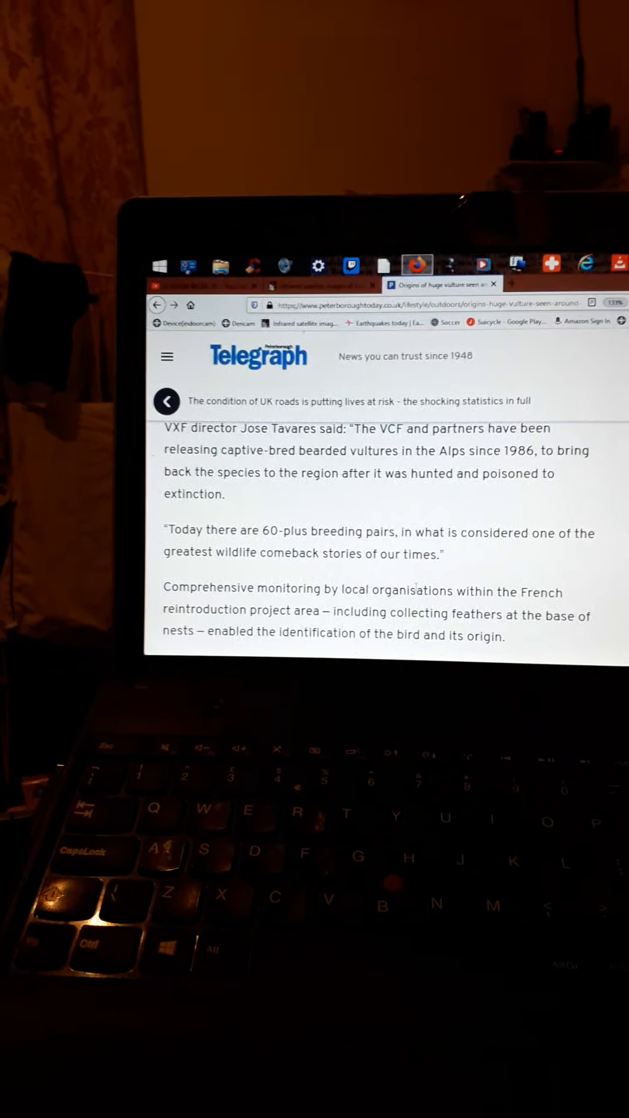
{"action": "scroll", "scroll_direction": "down", "scroll_amount": 3}
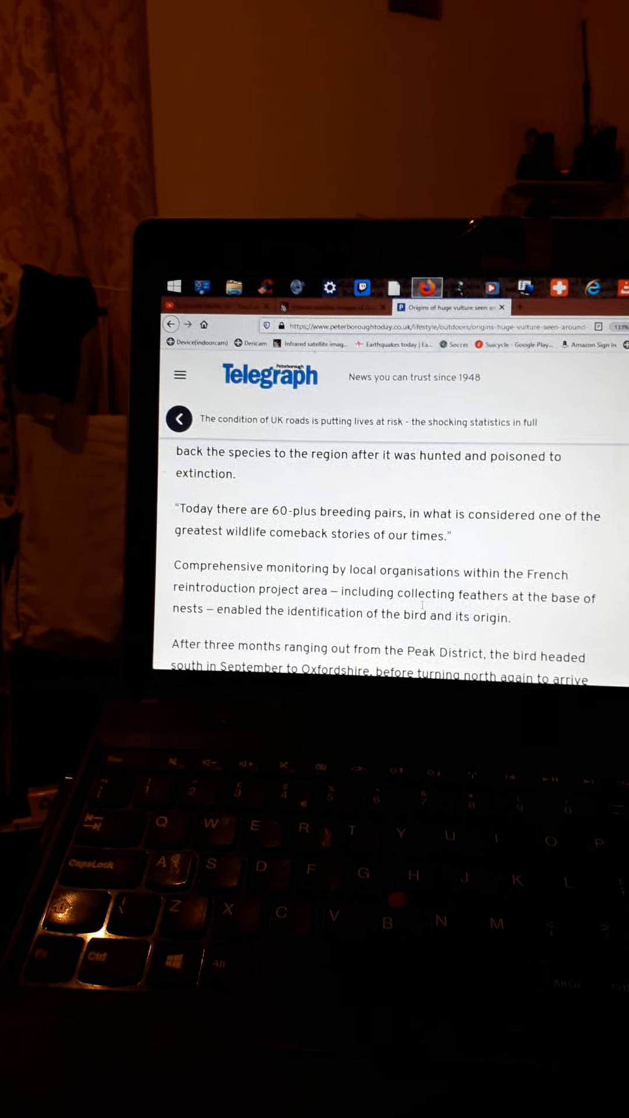
{"action": "scroll", "scroll_direction": "down", "scroll_amount": 3}
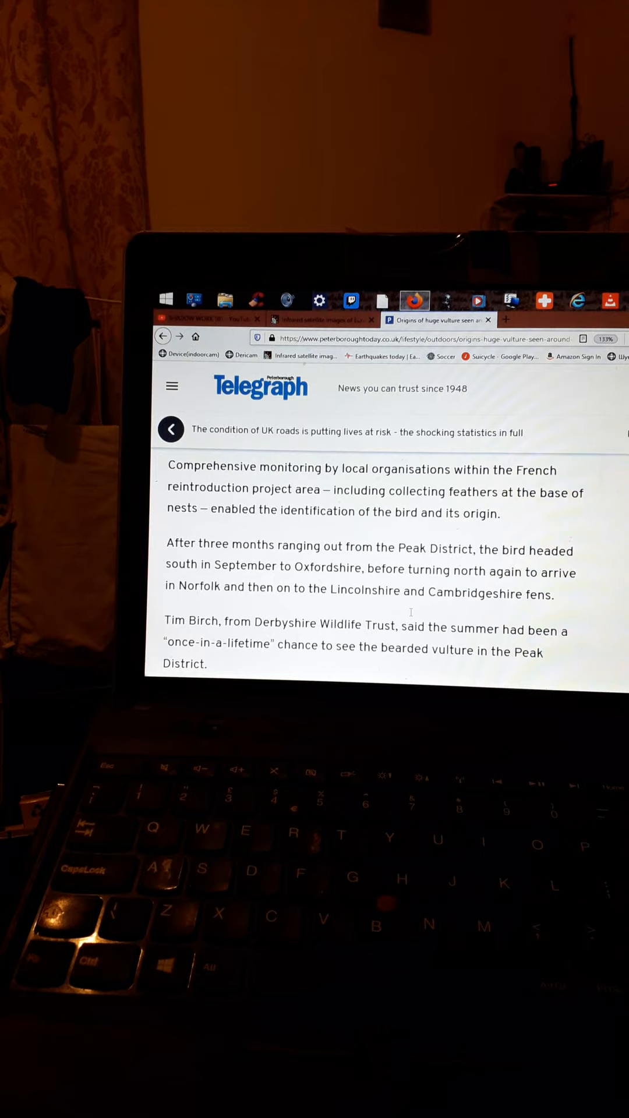
{"action": "scroll", "scroll_direction": "down", "scroll_amount": 3}
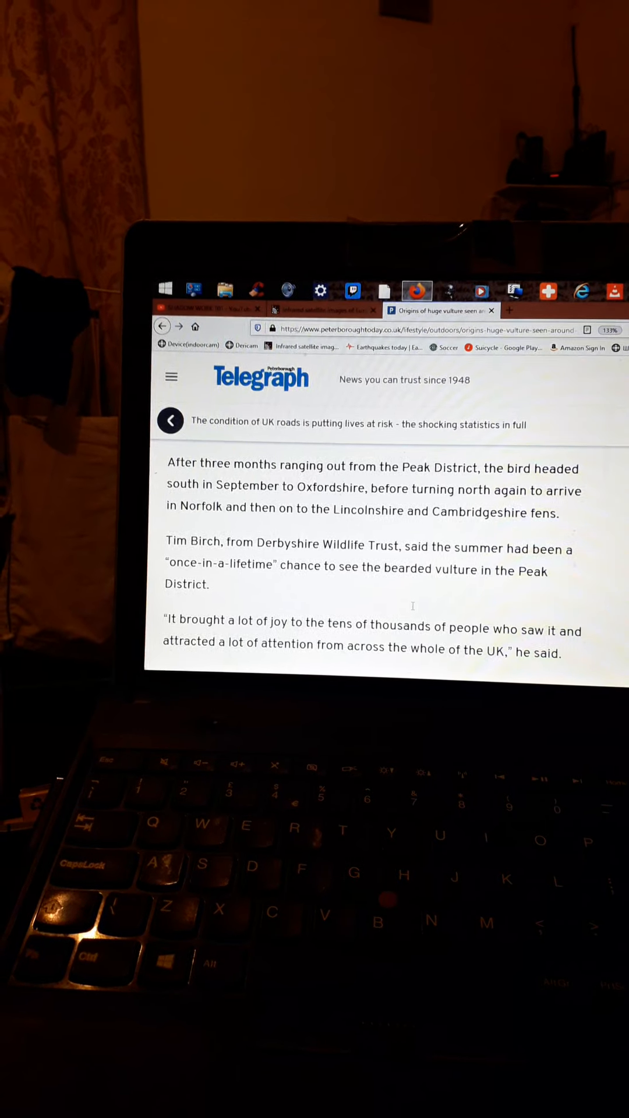
{"action": "scroll", "scroll_direction": "down", "scroll_amount": 3}
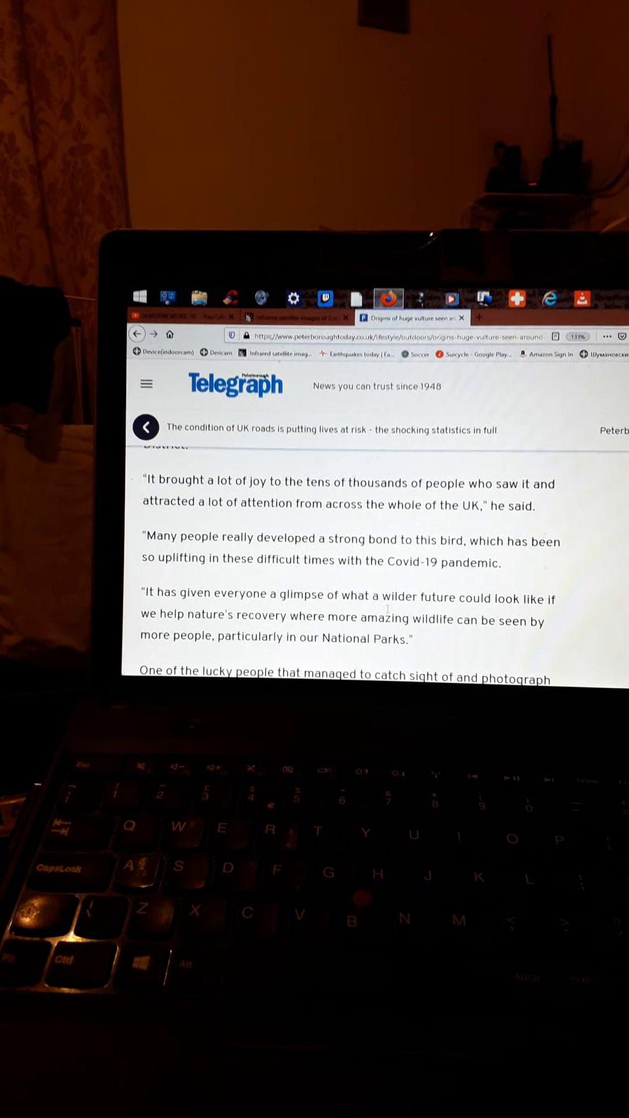
{"action": "scroll", "scroll_direction": "down", "scroll_amount": 3}
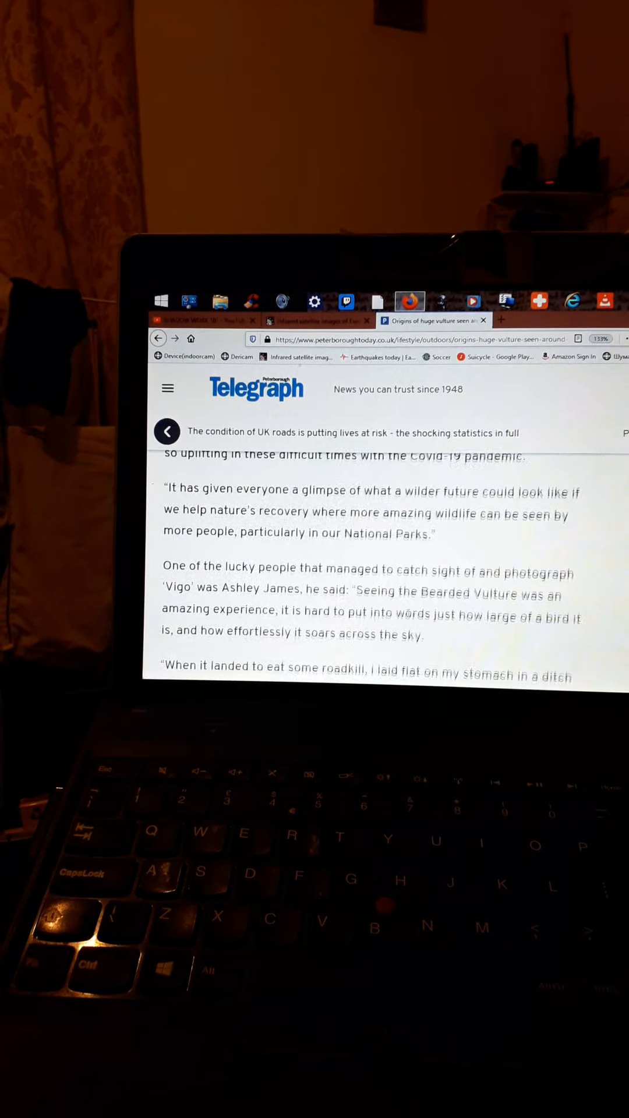
{"action": "scroll", "scroll_direction": "down", "scroll_amount": 3}
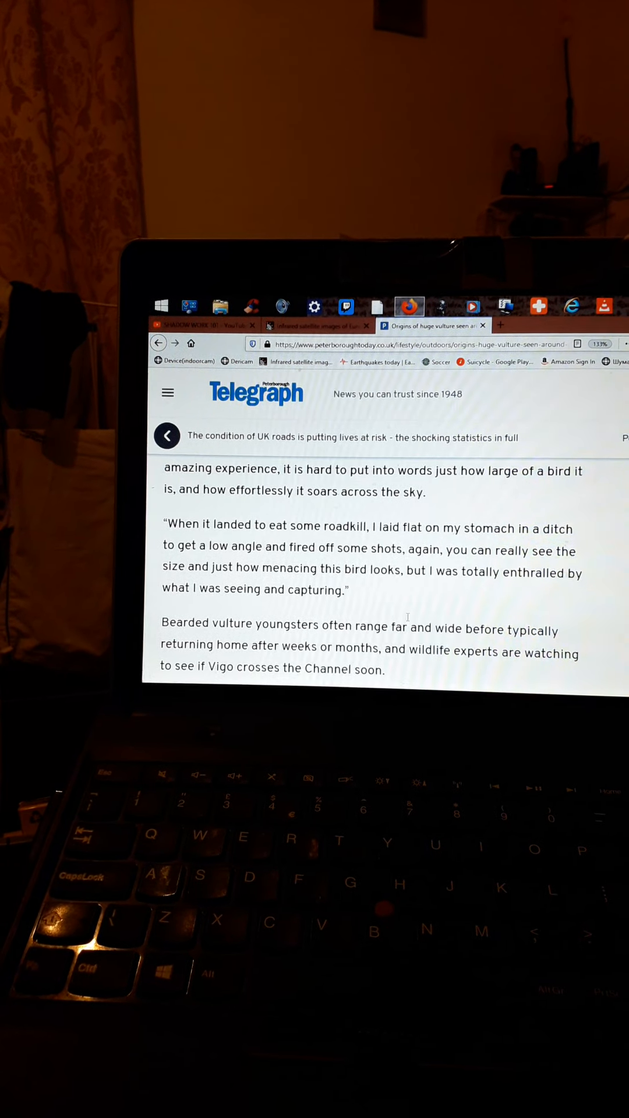
{"action": "scroll", "scroll_direction": "down", "scroll_amount": 3}
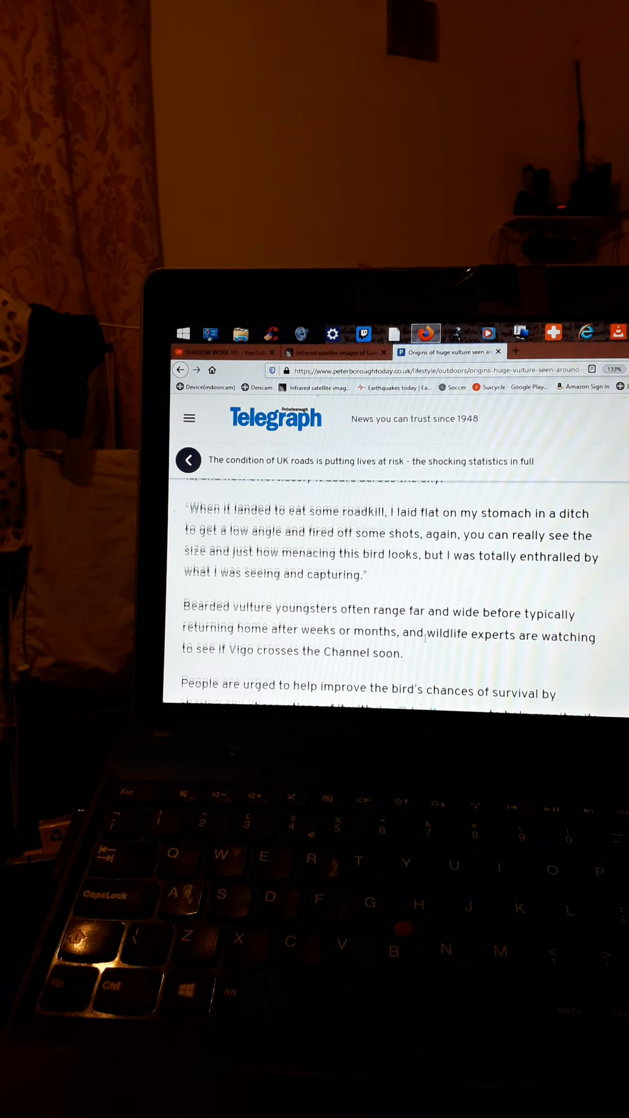
{"action": "scroll", "scroll_direction": "down", "scroll_amount": 3}
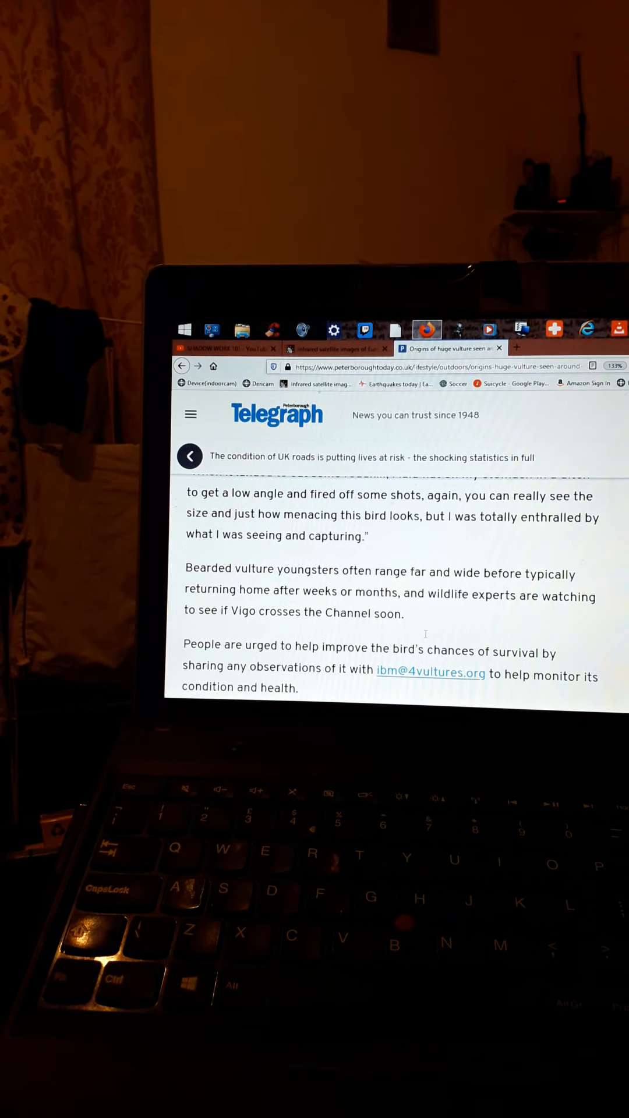
{"action": "scroll", "scroll_direction": "down", "scroll_amount": 3}
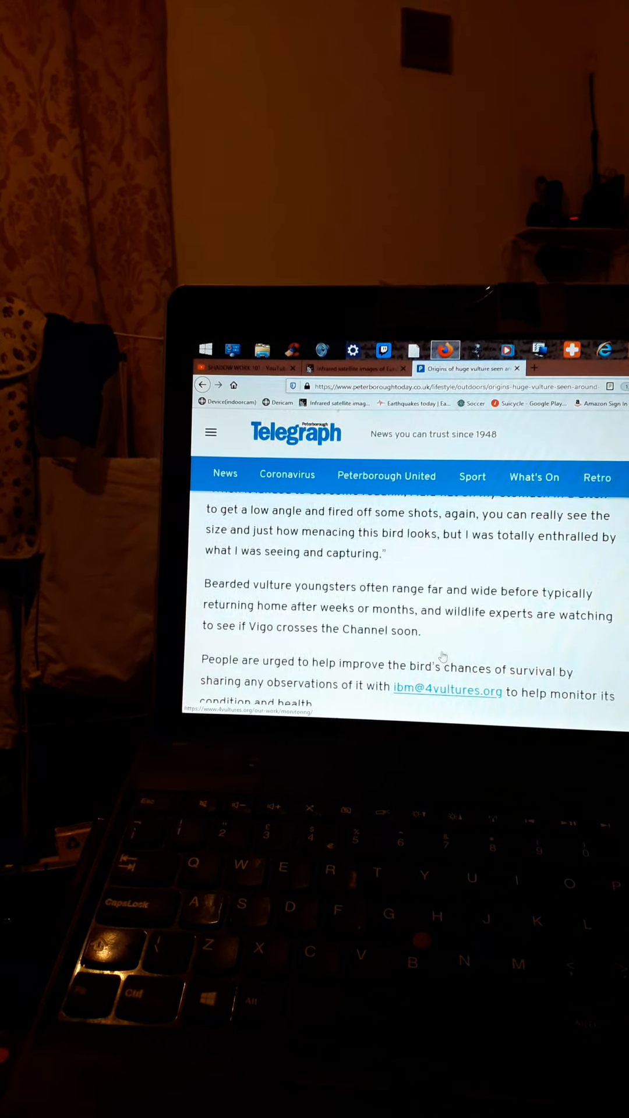
{"action": "scroll", "scroll_direction": "up", "scroll_amount": 3}
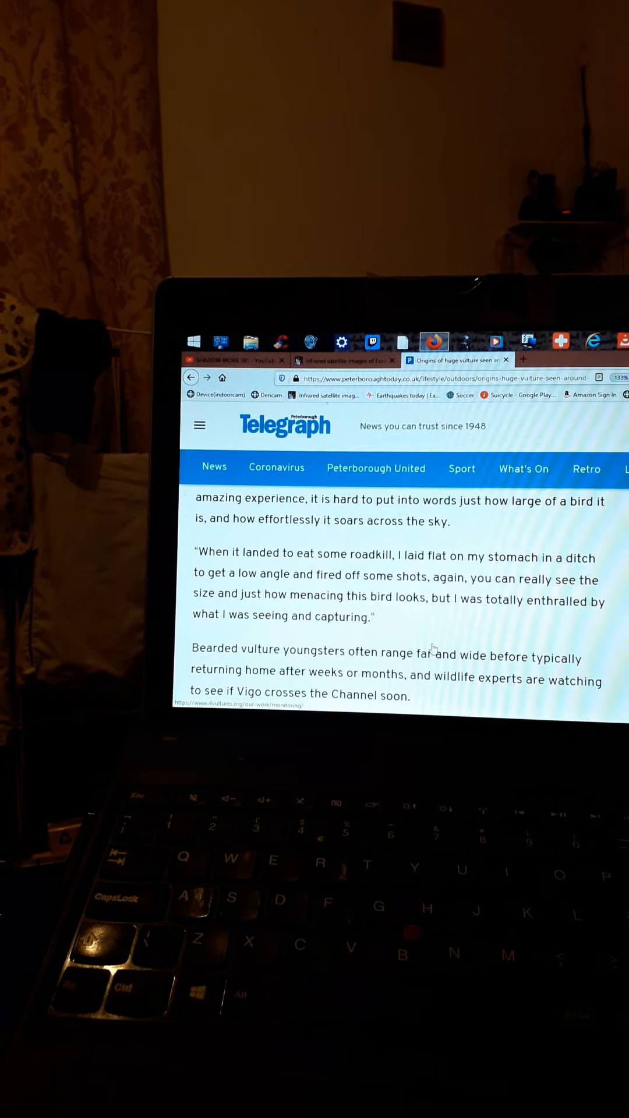
{"action": "scroll", "scroll_direction": "up", "scroll_amount": 3}
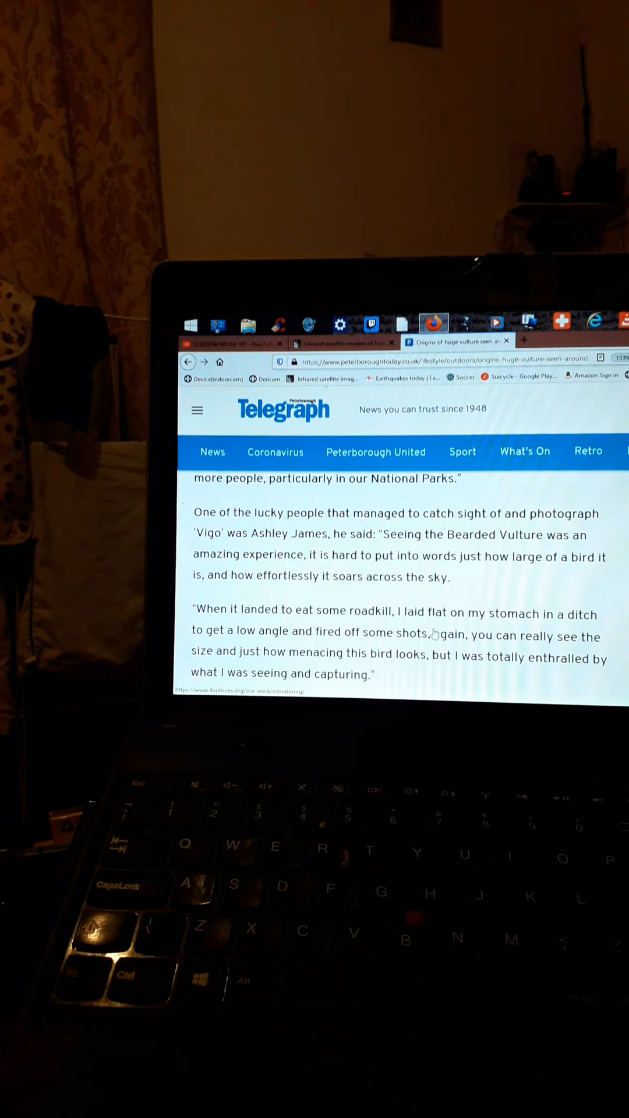
{"action": "scroll", "scroll_direction": "down", "scroll_amount": 3}
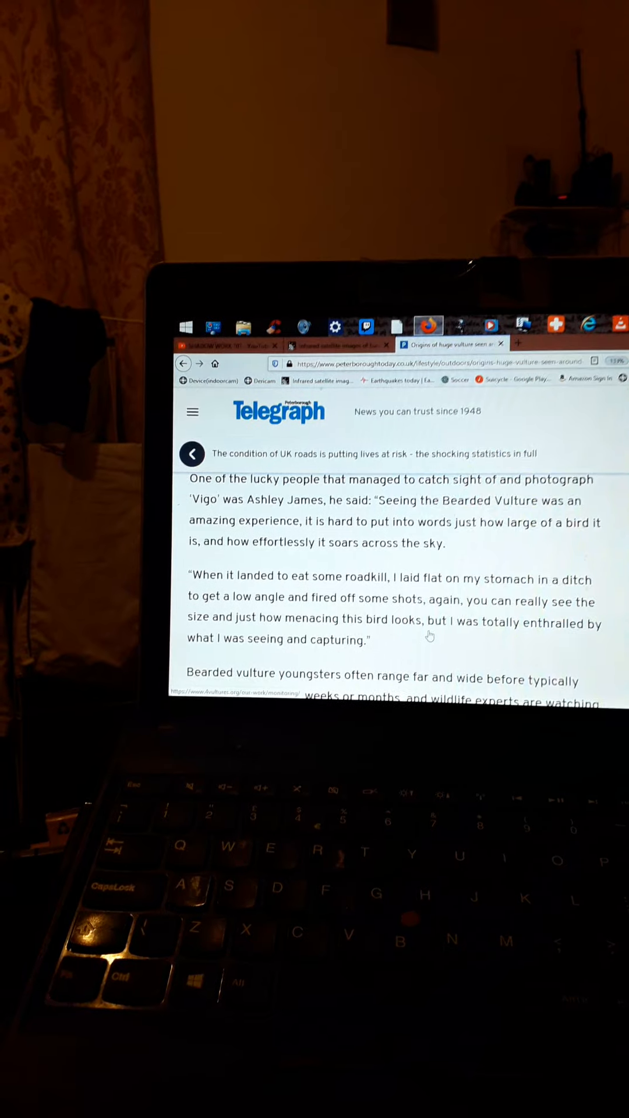
{"action": "scroll", "scroll_direction": "down", "scroll_amount": 3}
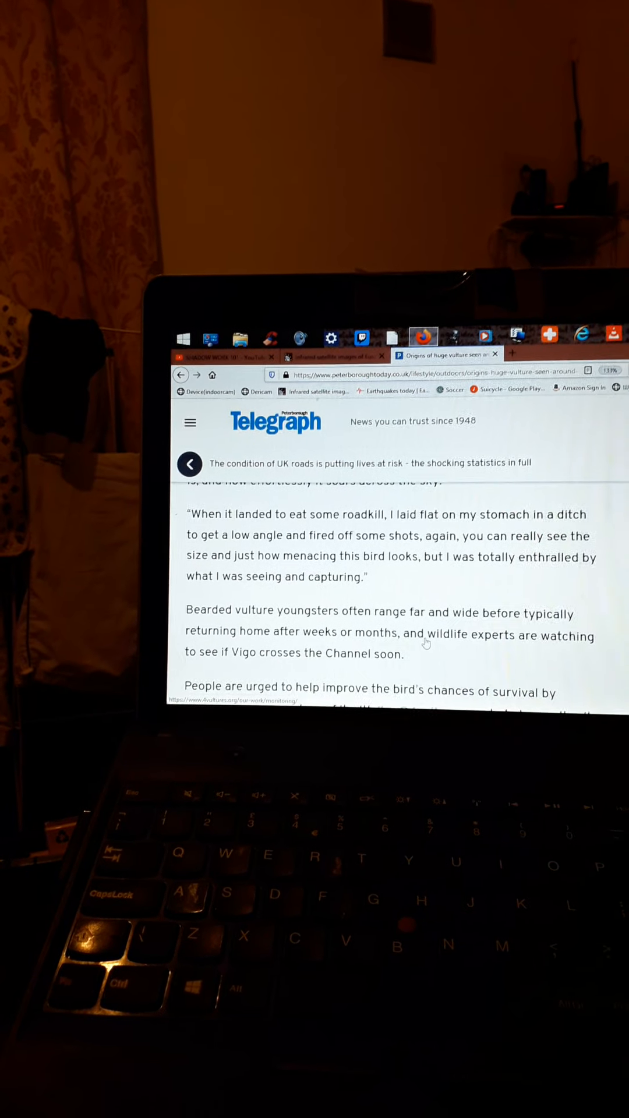
{"action": "scroll", "scroll_direction": "down", "scroll_amount": 3}
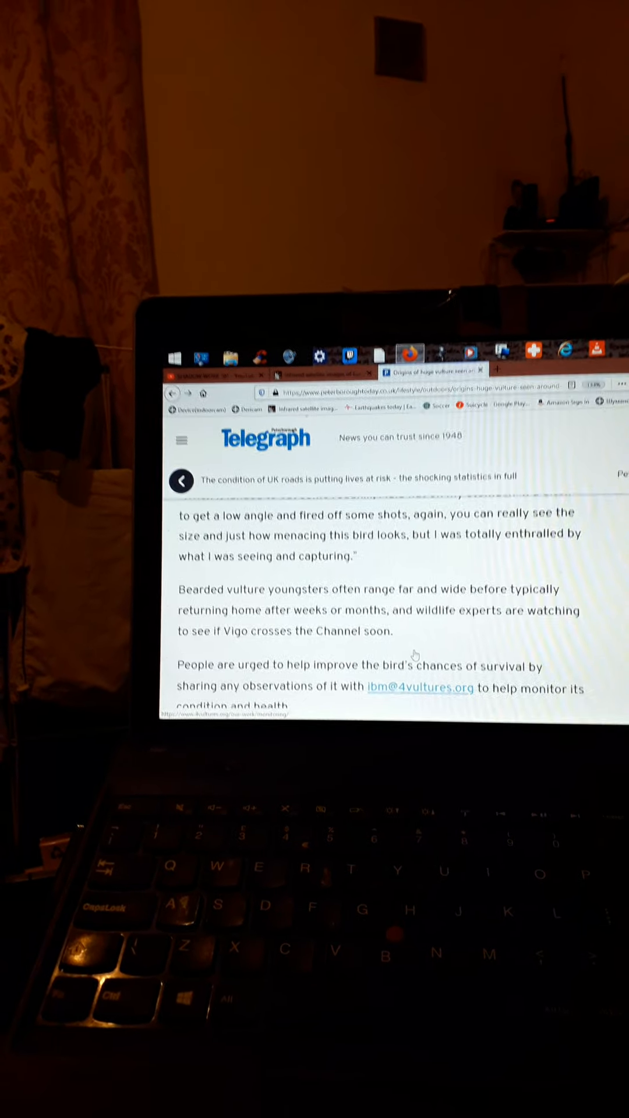
{"action": "scroll", "scroll_direction": "down", "scroll_amount": 3}
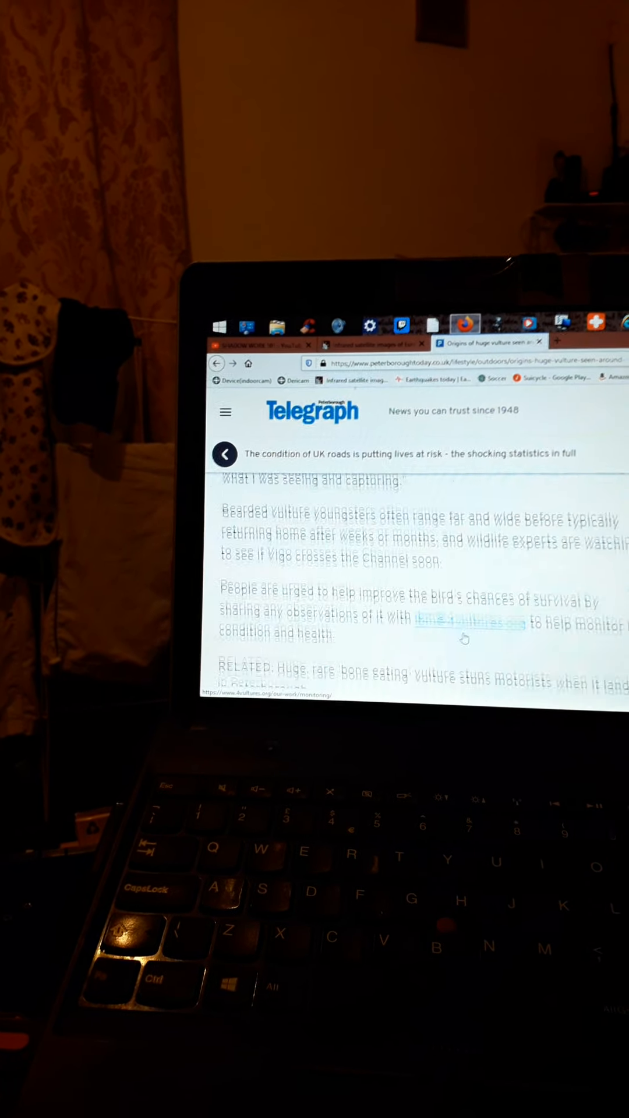
{"action": "scroll", "scroll_direction": "down", "scroll_amount": 3}
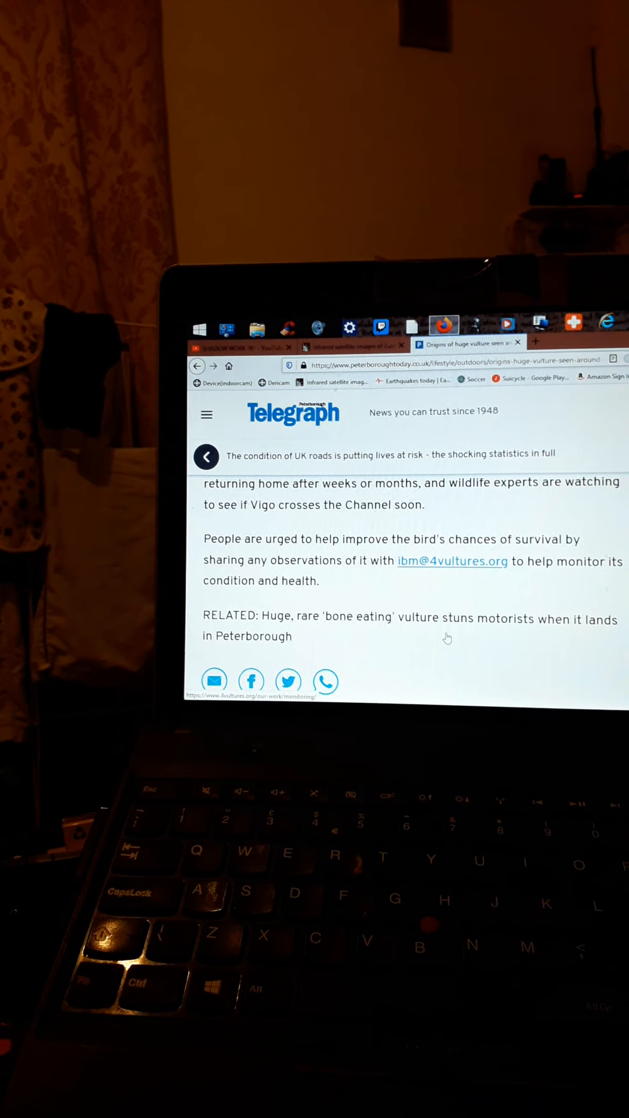
{"action": "scroll", "scroll_direction": "up", "scroll_amount": 3}
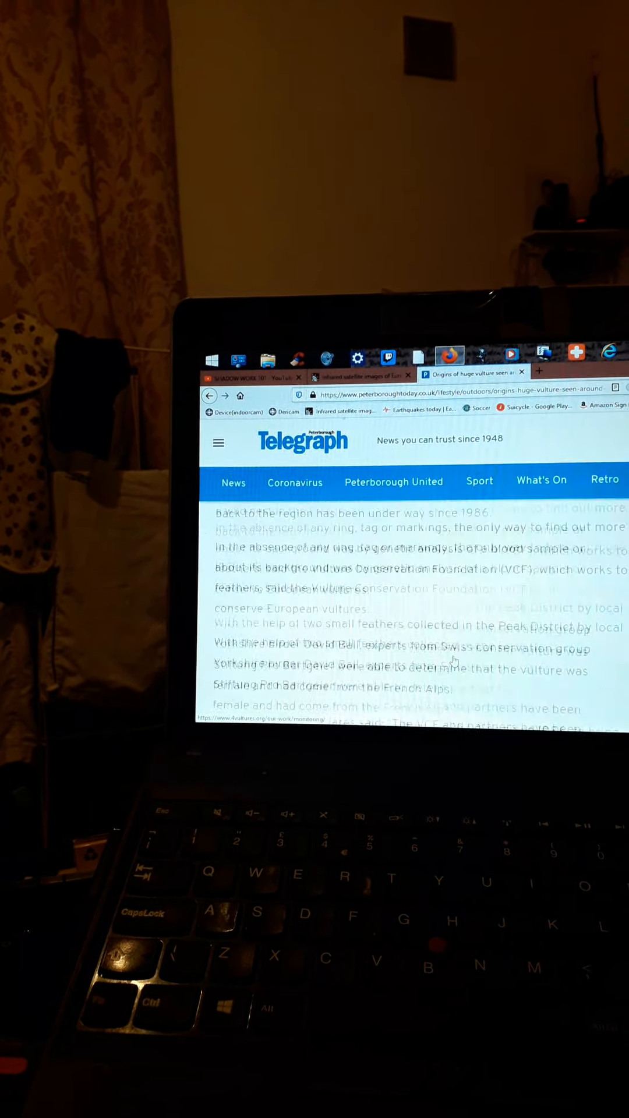
{"action": "scroll", "scroll_direction": "up", "scroll_amount": 3}
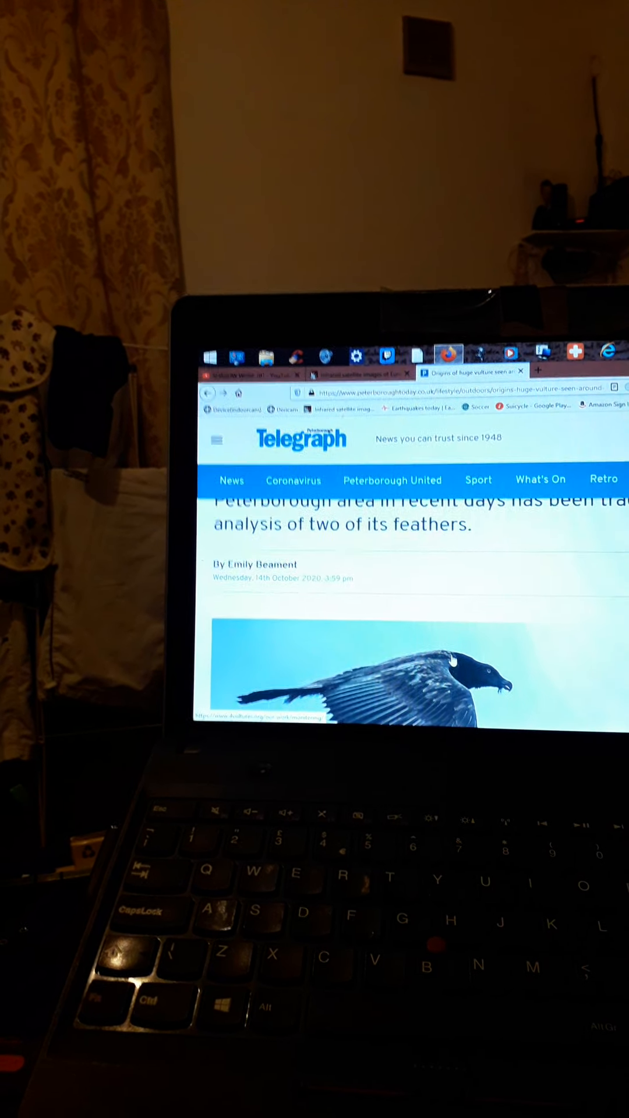
{"action": "scroll", "scroll_direction": "down", "scroll_amount": 3}
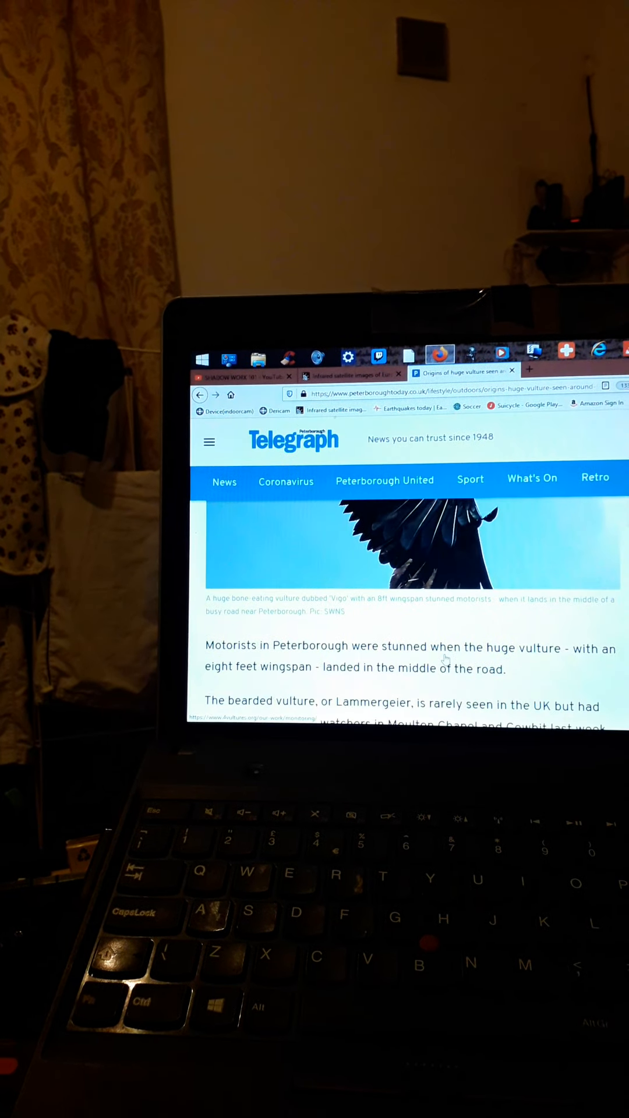
{"action": "scroll", "scroll_direction": "down", "scroll_amount": 3}
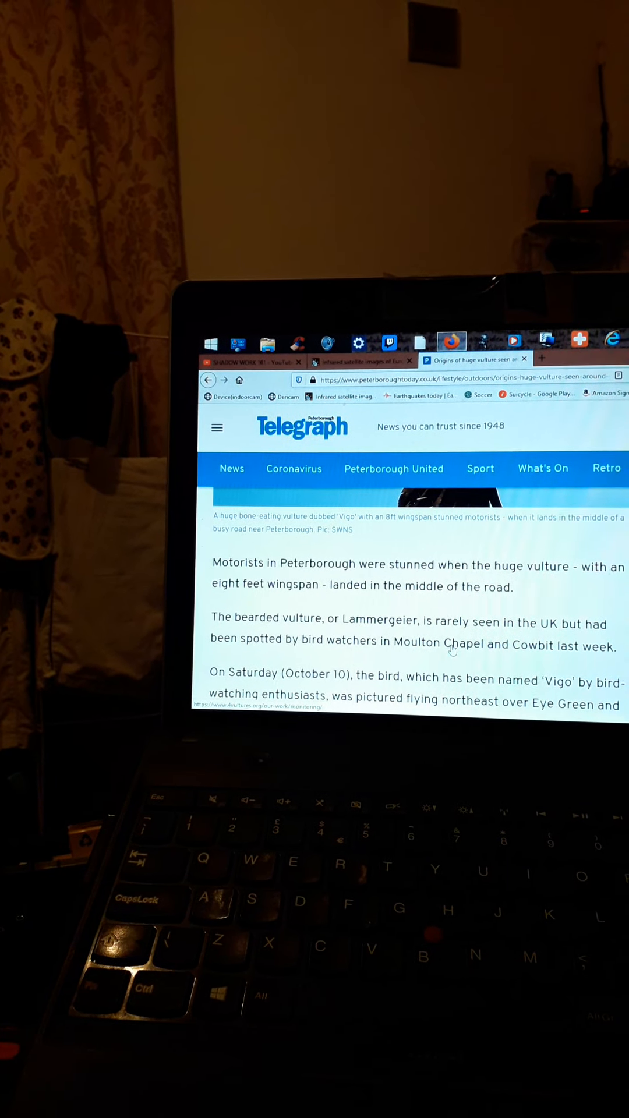
{"action": "scroll", "scroll_direction": "down", "scroll_amount": 3}
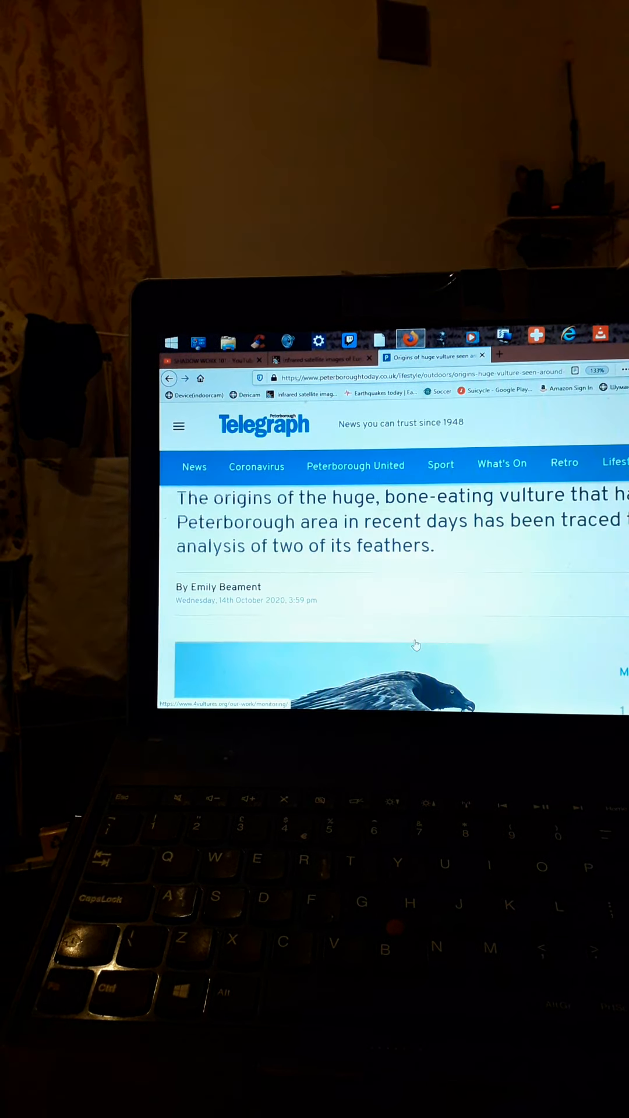
{"action": "scroll", "scroll_direction": "down", "scroll_amount": 3}
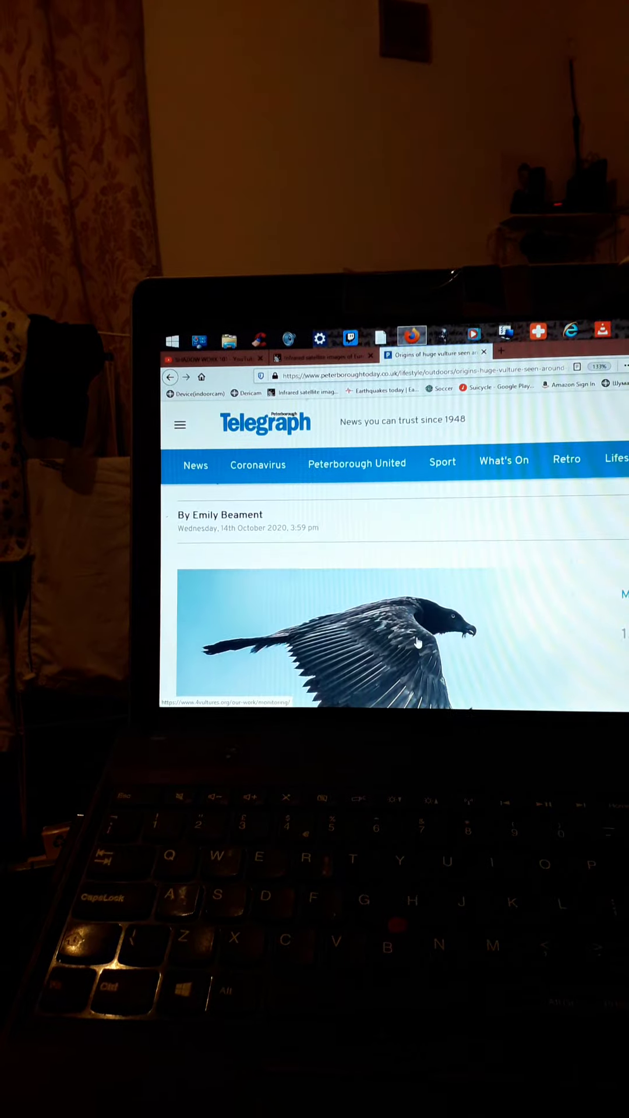
{"action": "scroll", "scroll_direction": "down", "scroll_amount": 3}
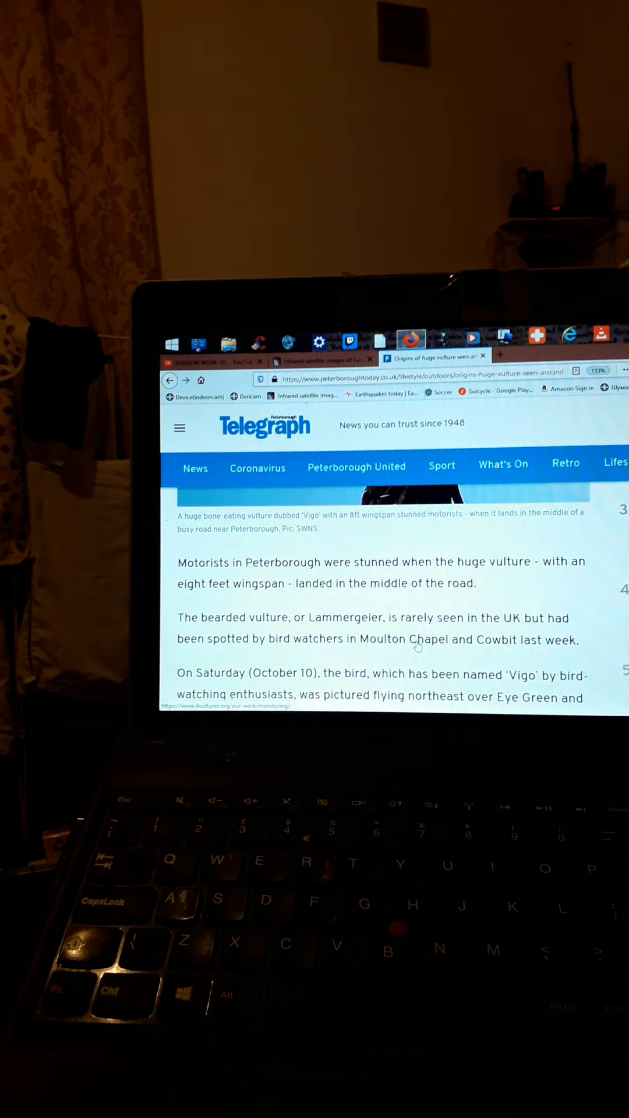
{"action": "scroll", "scroll_direction": "down", "scroll_amount": 3}
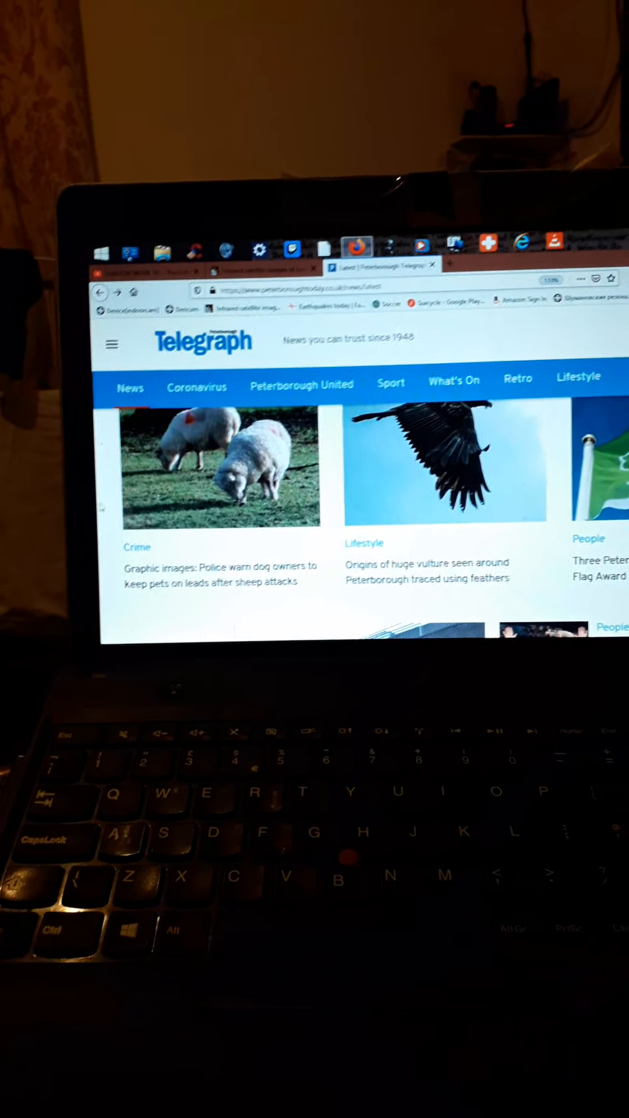
Step: Scroll the Latest news list down to the COVID cases, Station Quarter and arts grants tiles
{"action": "scroll", "scroll_direction": "down", "scroll_amount": 3}
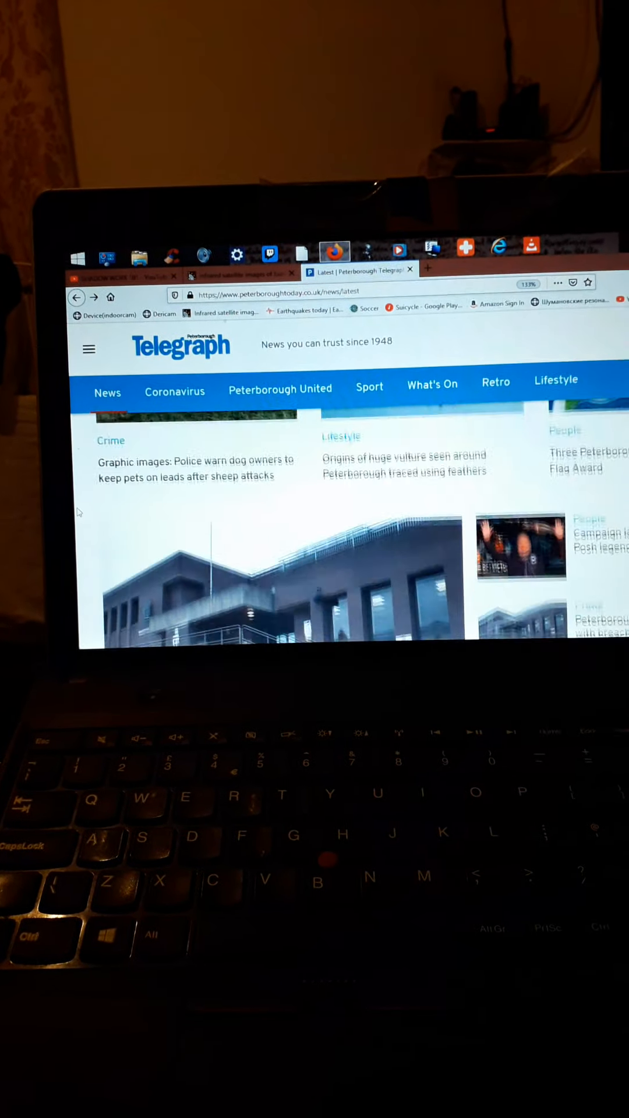
{"action": "scroll", "scroll_direction": "down", "scroll_amount": 3}
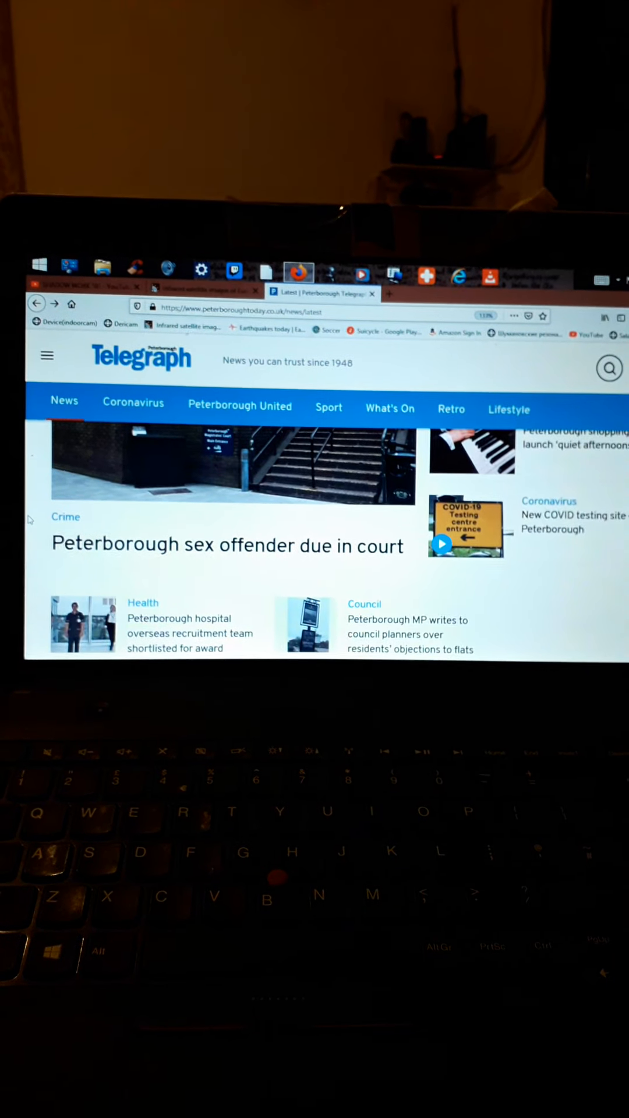
{"action": "scroll", "scroll_direction": "down", "scroll_amount": 3}
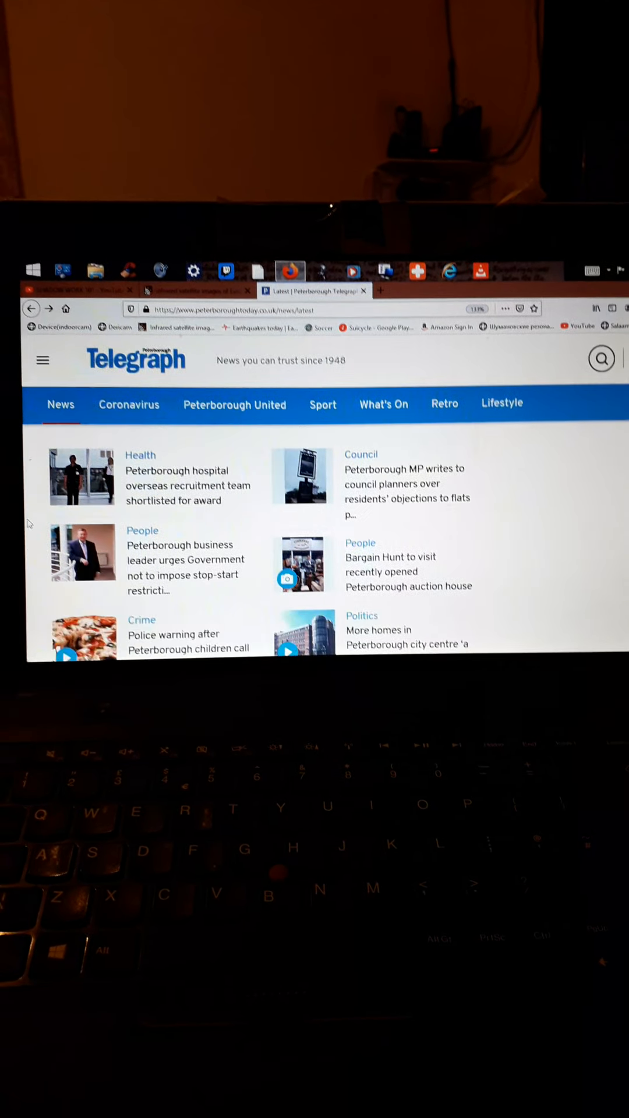
{"action": "scroll", "scroll_direction": "down", "scroll_amount": 3}
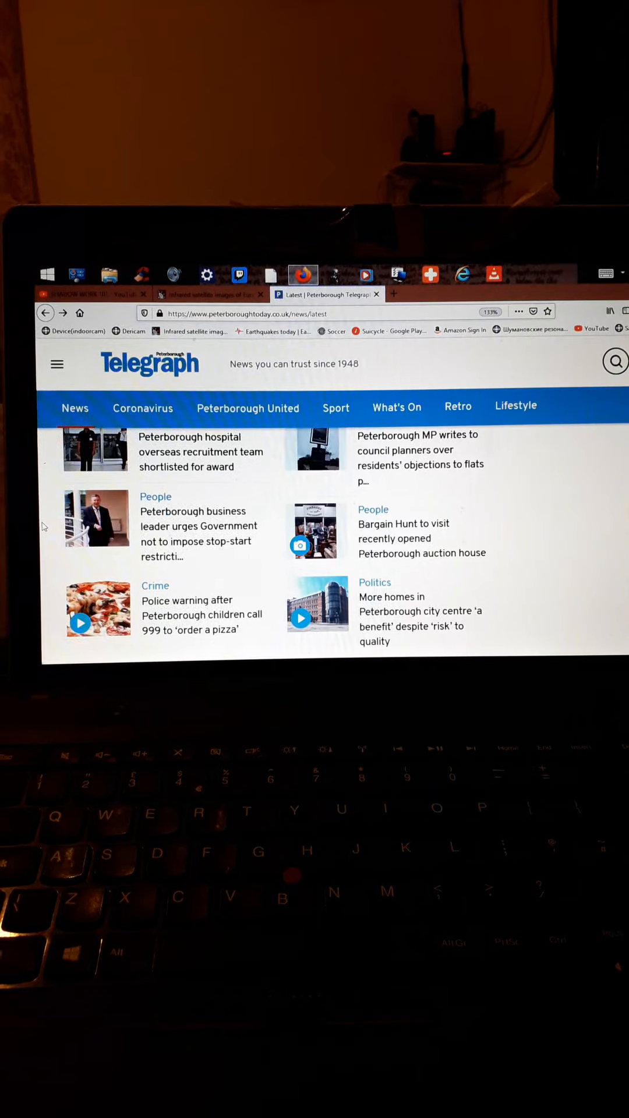
{"action": "scroll", "scroll_direction": "down", "scroll_amount": 3}
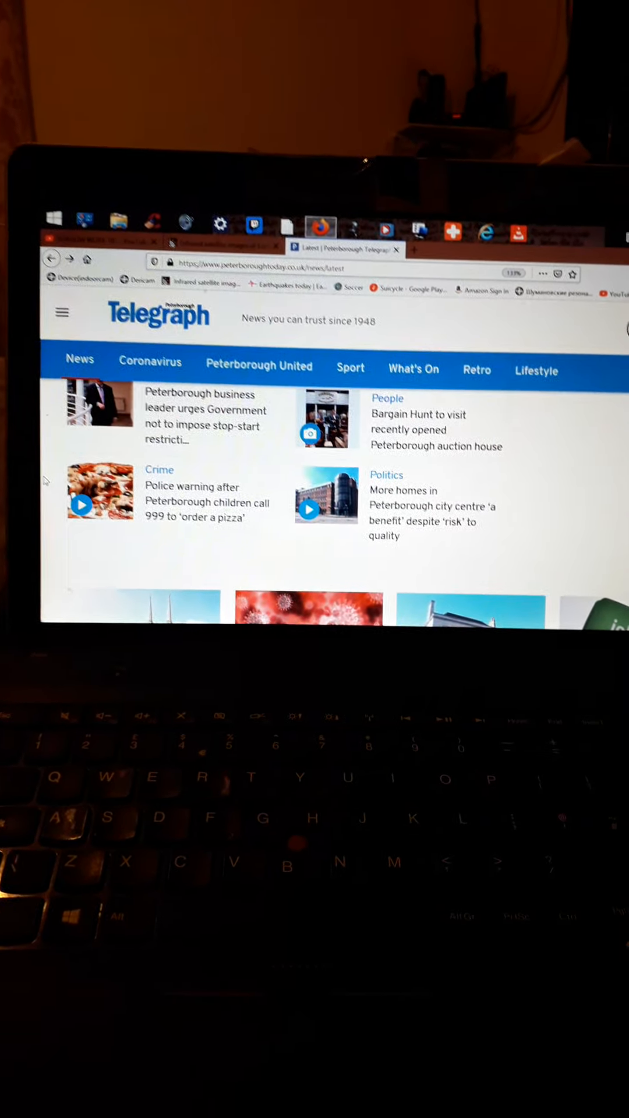
{"action": "scroll", "scroll_direction": "down", "scroll_amount": 3}
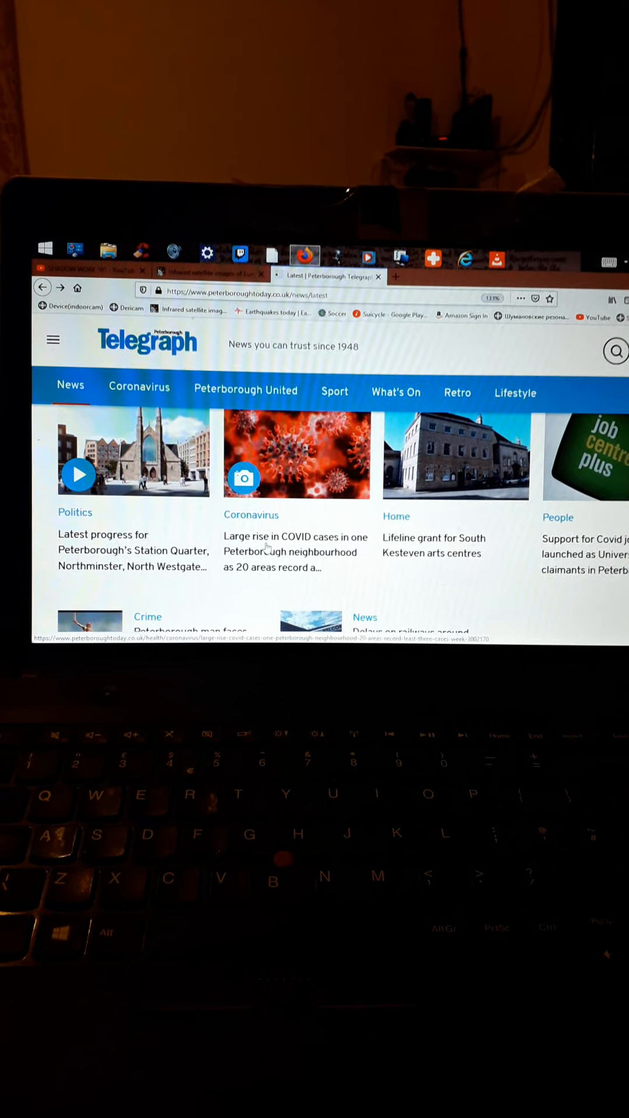
Step: Open the 'Large rise in COVID cases' article and read down to the Public Health England testing data
{"action": "left_click", "coordinate": [295, 551]}
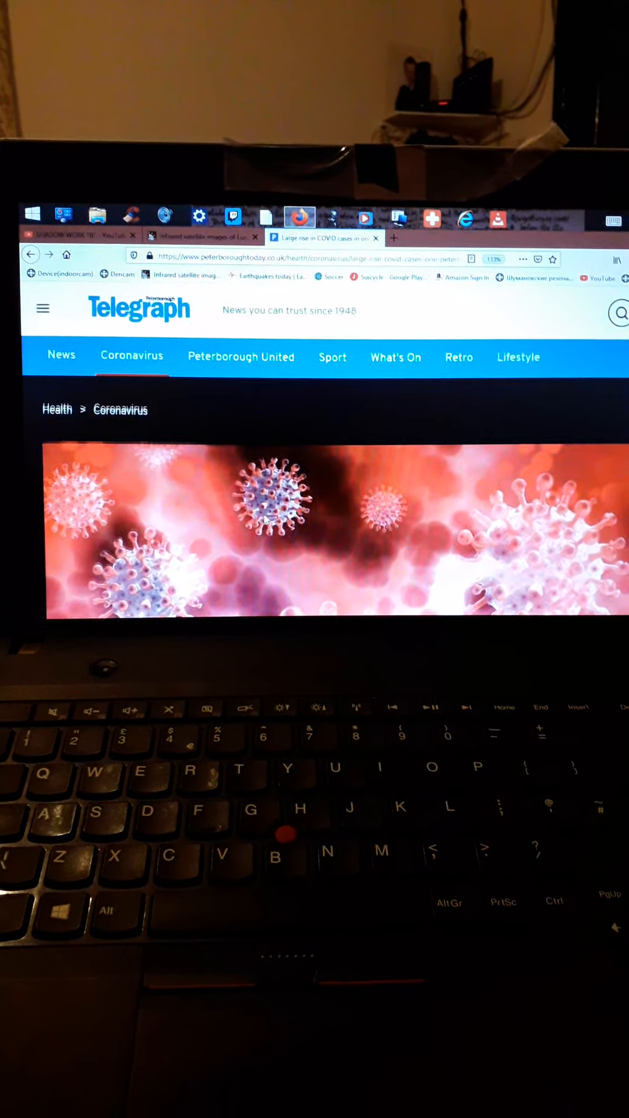
{"action": "scroll", "scroll_direction": "down", "scroll_amount": 3}
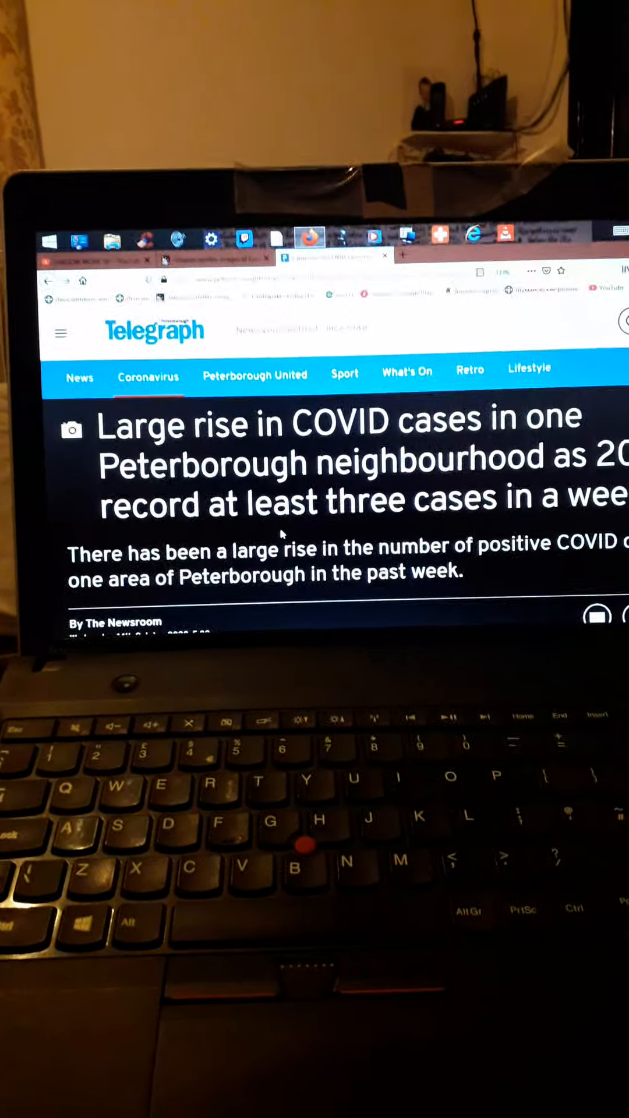
{"action": "scroll", "scroll_direction": "down", "scroll_amount": 3}
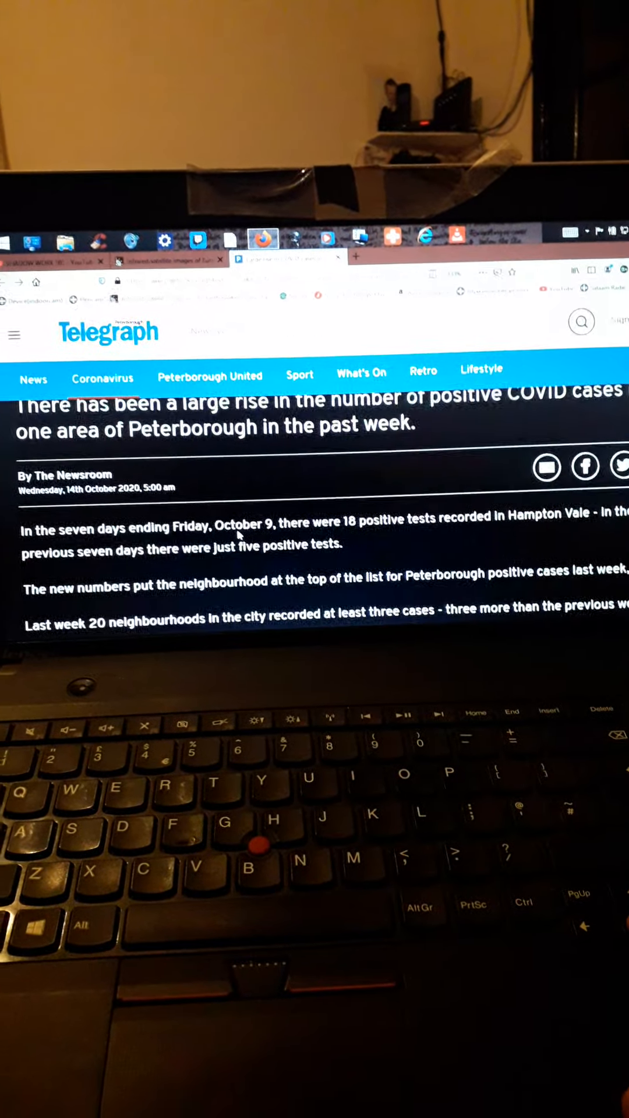
{"action": "scroll", "scroll_direction": "down", "scroll_amount": 3}
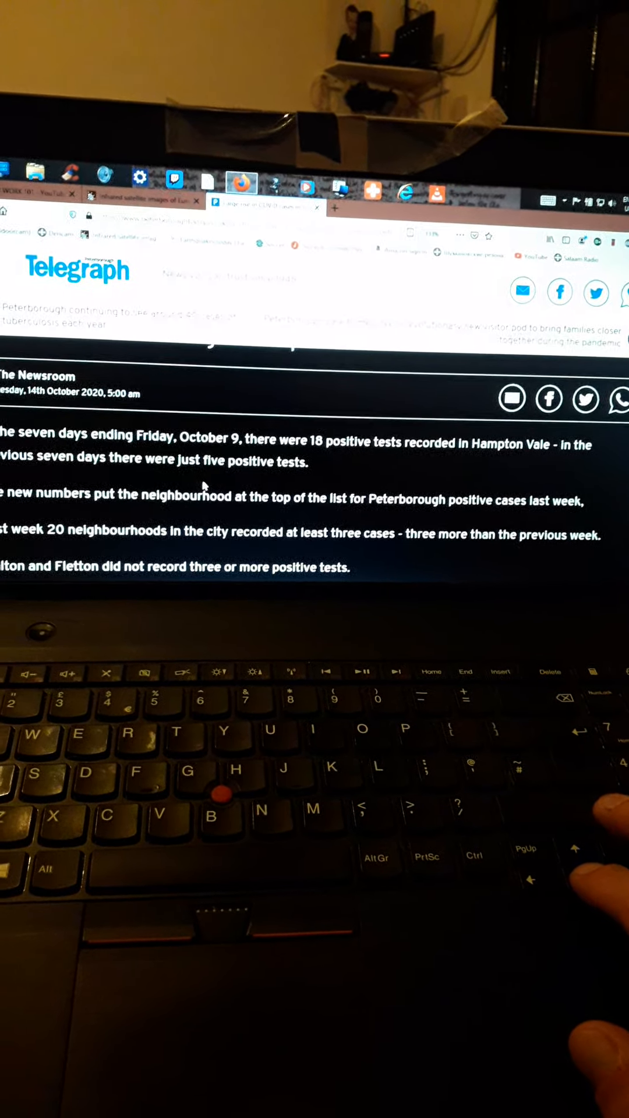
{"action": "scroll", "scroll_direction": "down", "scroll_amount": 3}
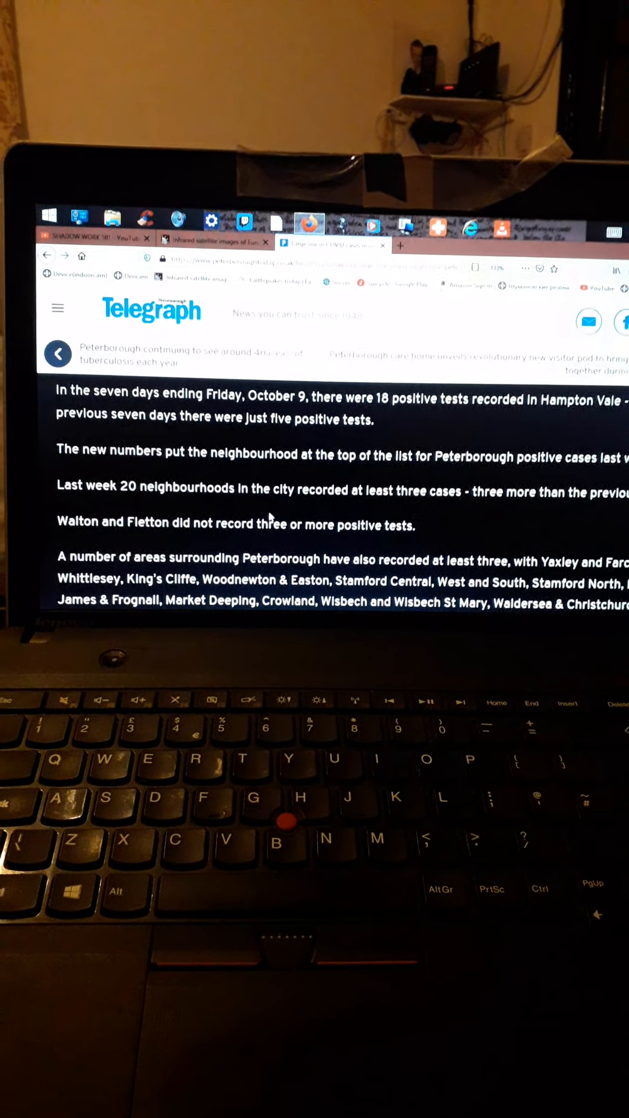
{"action": "scroll", "scroll_direction": "down", "scroll_amount": 3}
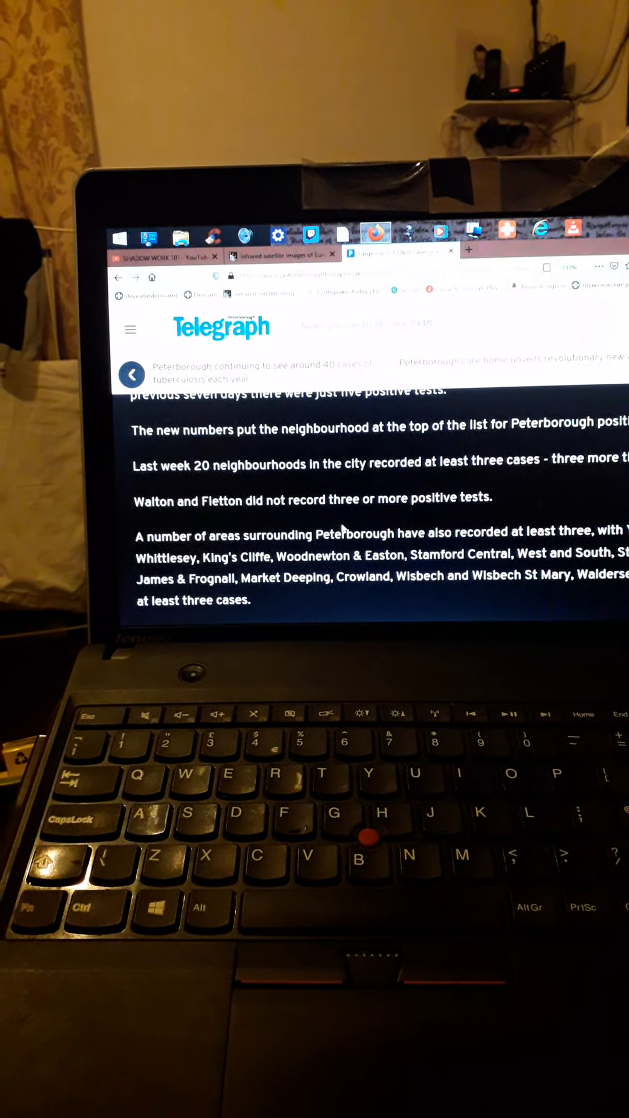
{"action": "scroll", "scroll_direction": "down", "scroll_amount": 3}
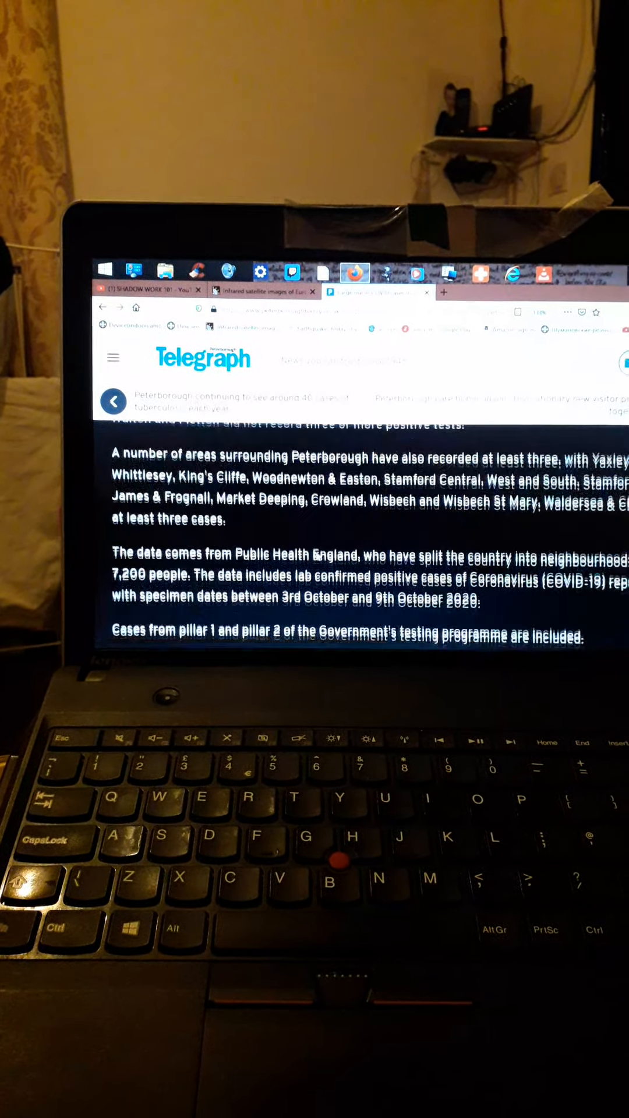
Step: Read on to the NHS Foundation Trust's deaths statement and the start of the 'Areas of Peterborough' list
{"action": "scroll", "scroll_direction": "down", "scroll_amount": 3}
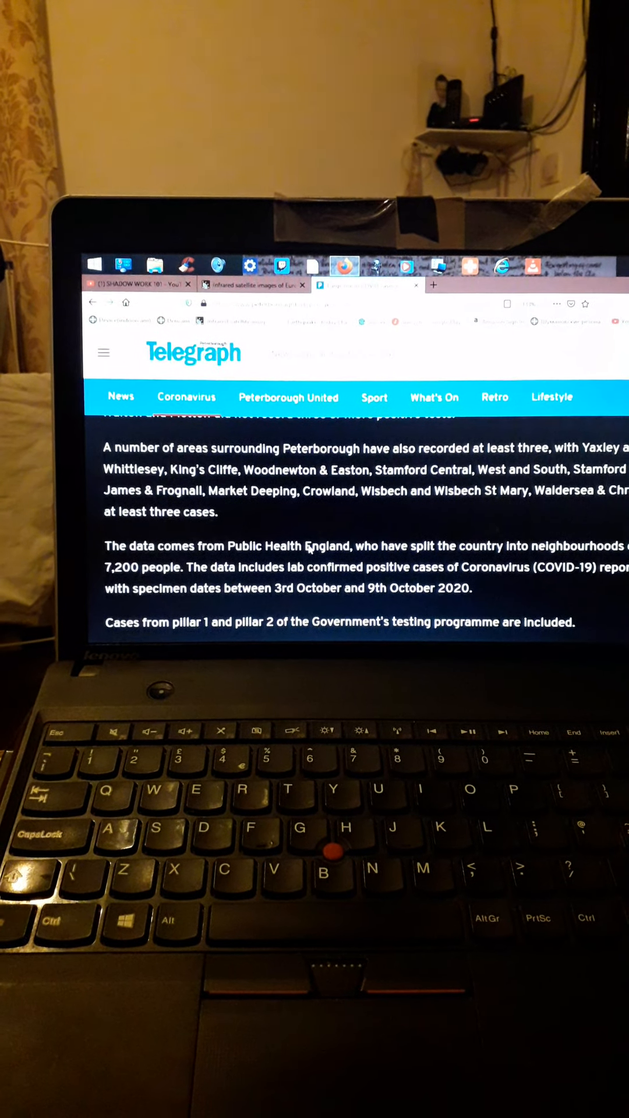
{"action": "scroll", "scroll_direction": "down", "scroll_amount": 3}
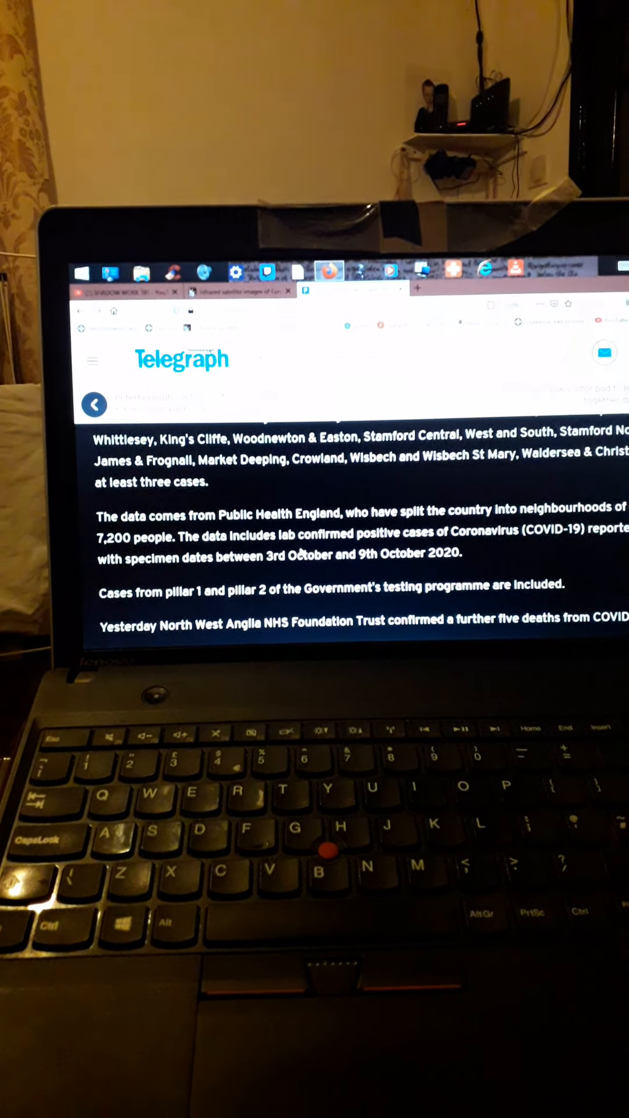
{"action": "scroll", "scroll_direction": "up", "scroll_amount": 3}
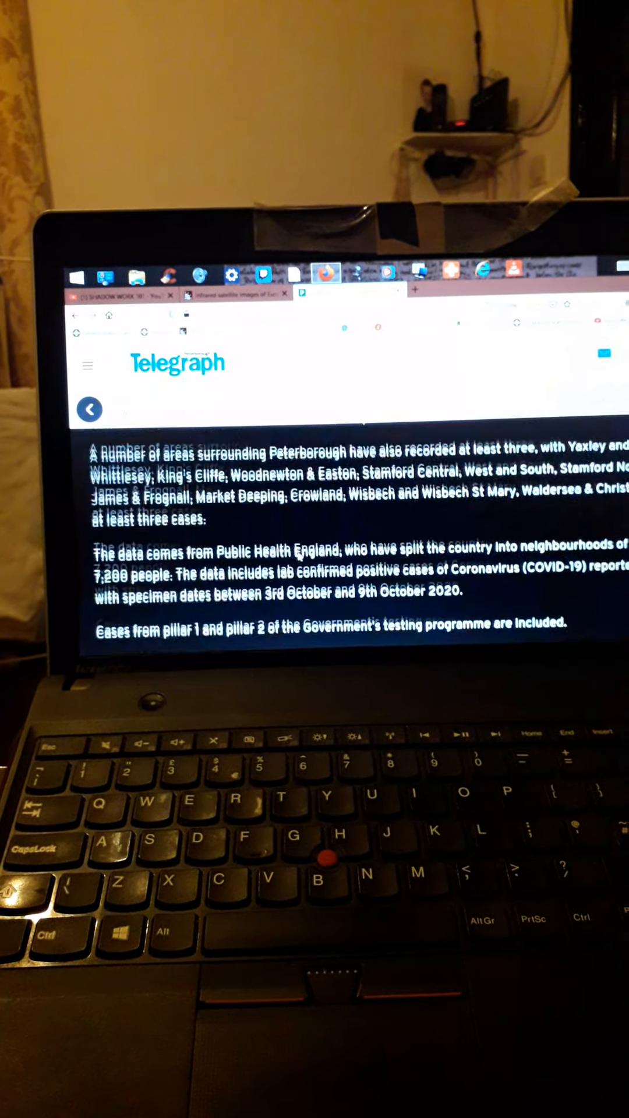
{"action": "scroll", "scroll_direction": "down", "scroll_amount": 3}
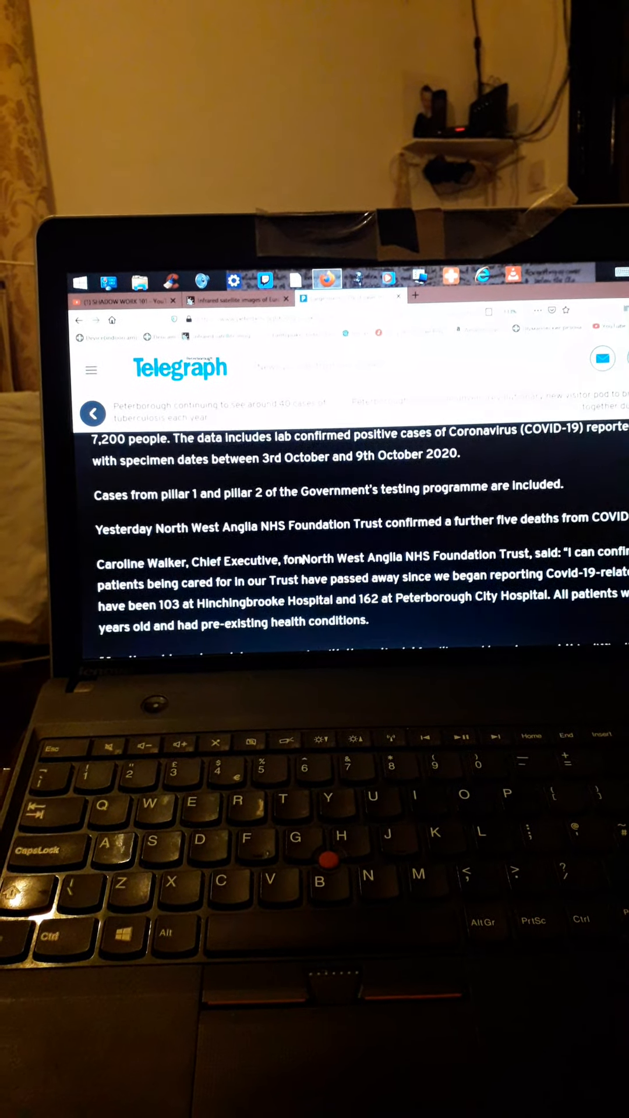
{"action": "scroll", "scroll_direction": "down", "scroll_amount": 3}
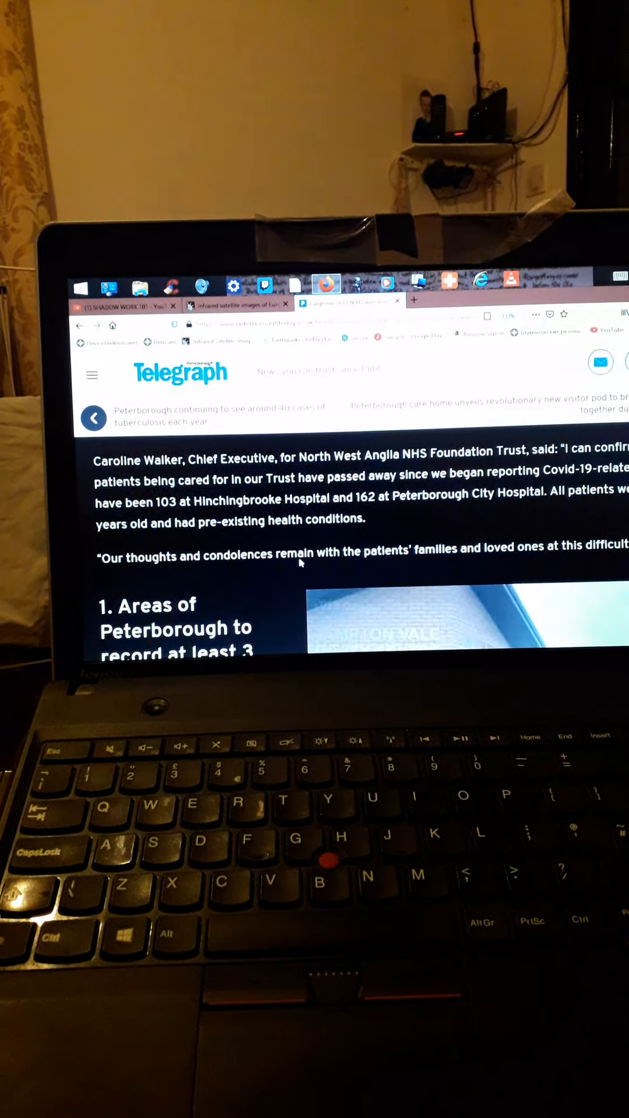
{"action": "scroll", "scroll_direction": "down", "scroll_amount": 3}
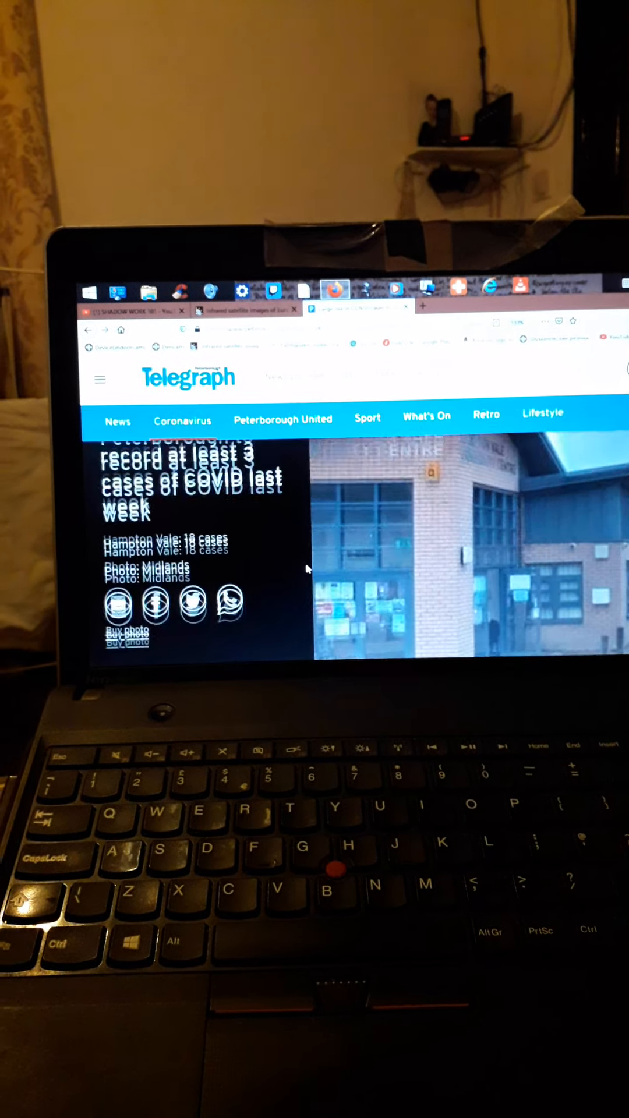
{"action": "scroll", "scroll_direction": "down", "scroll_amount": 3}
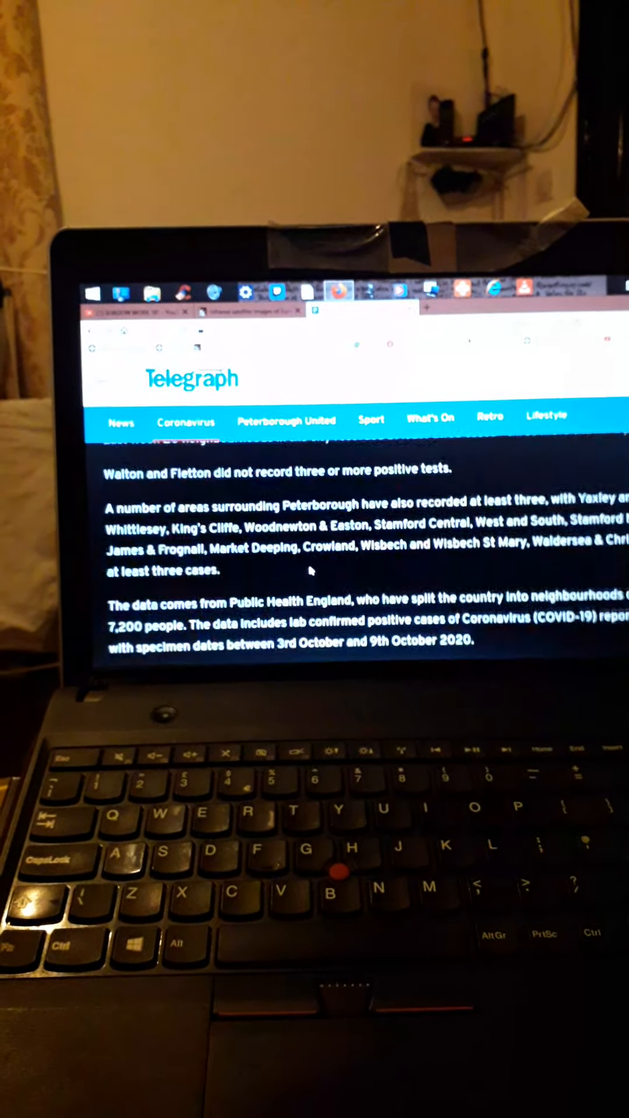
{"action": "scroll", "scroll_direction": "down", "scroll_amount": 3}
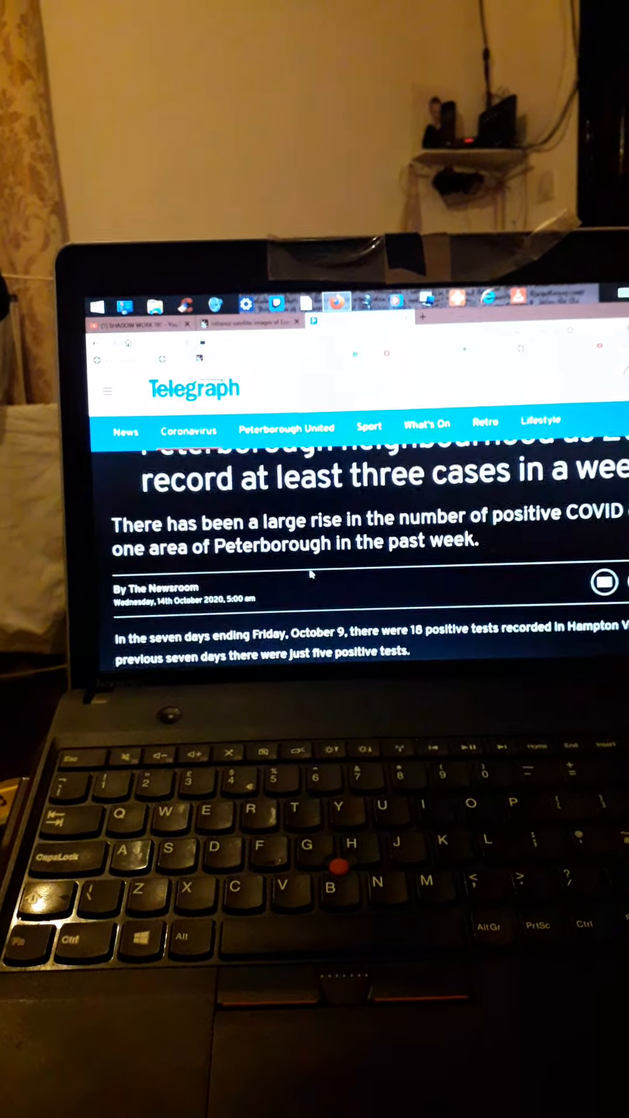
{"action": "scroll", "scroll_direction": "down", "scroll_amount": 3}
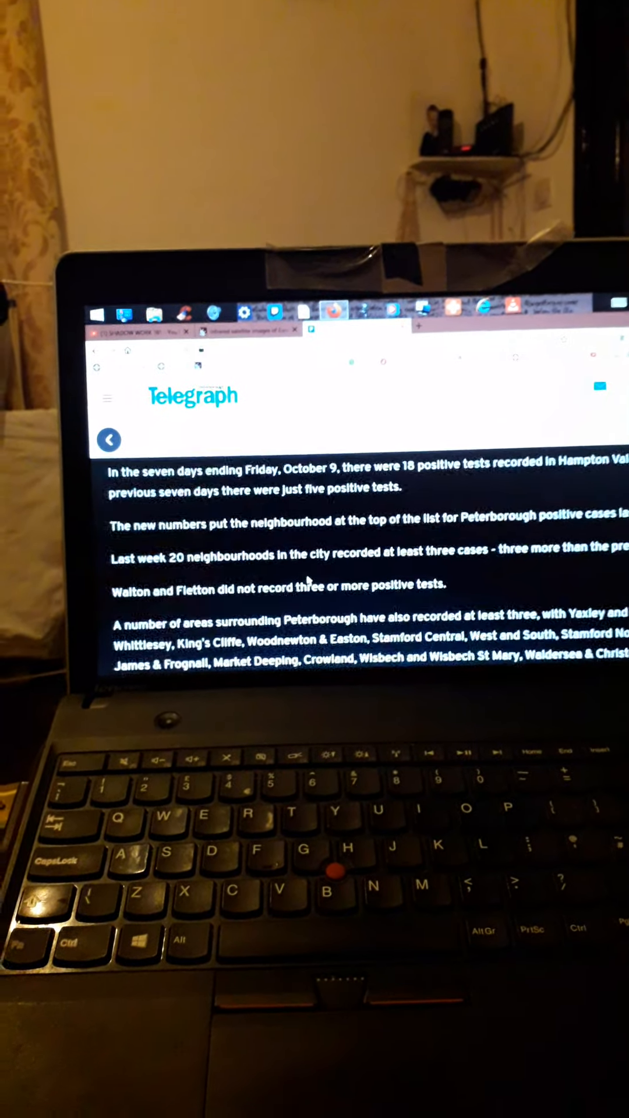
{"action": "scroll", "scroll_direction": "down", "scroll_amount": 3}
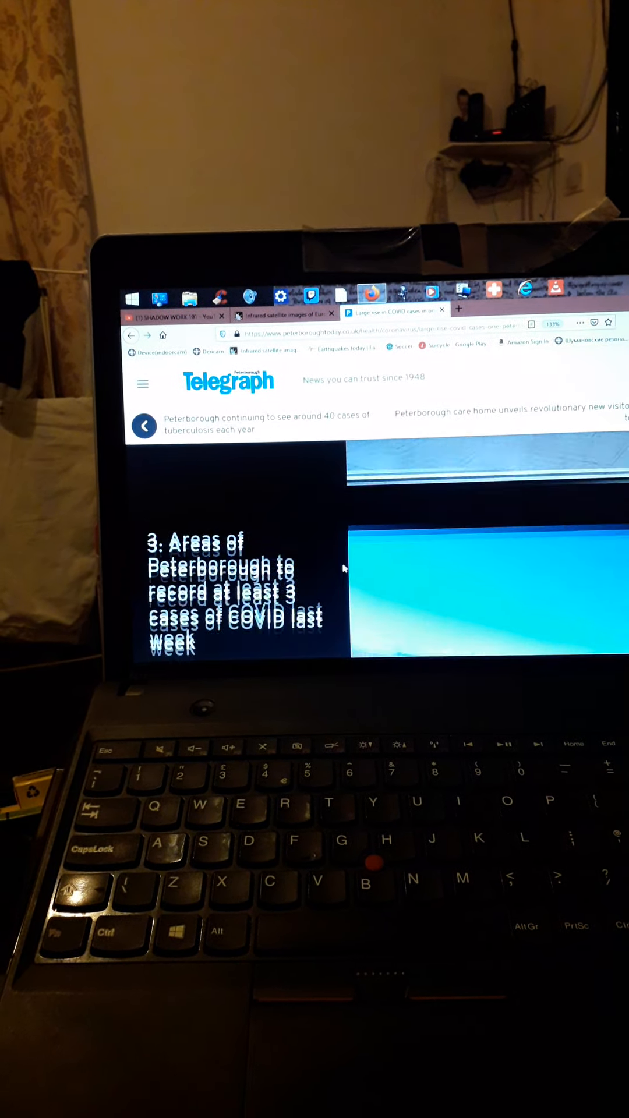
Step: Scroll through gallery entries 3 and 4, from Hargate and Orton Longueville to Central Park (10 cases)
{"action": "scroll", "scroll_direction": "down", "scroll_amount": 3}
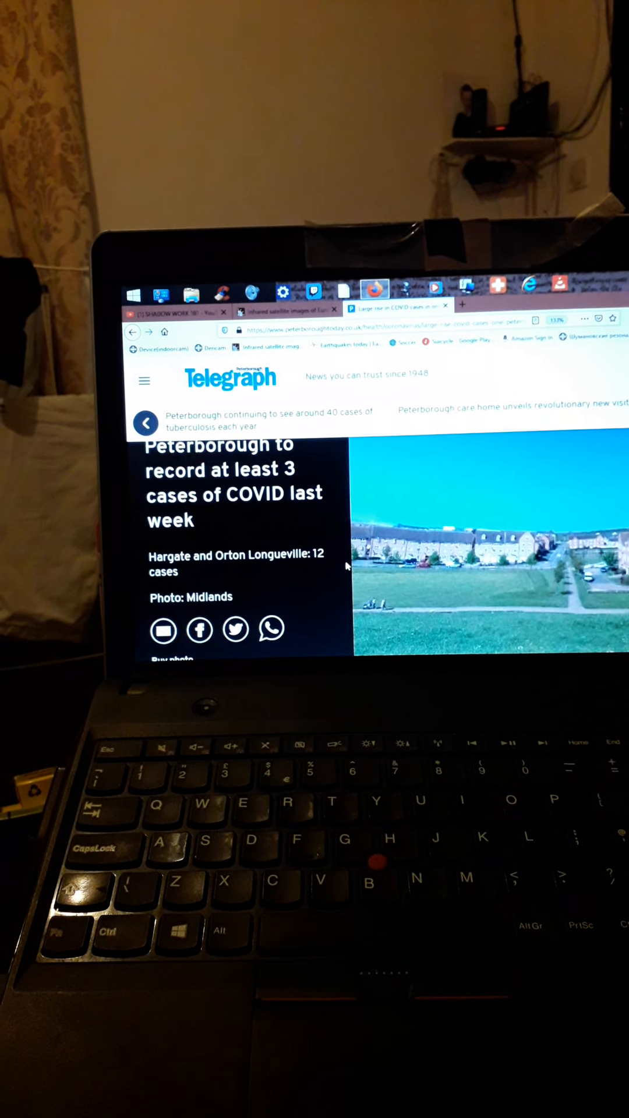
{"action": "scroll", "scroll_direction": "down", "scroll_amount": 3}
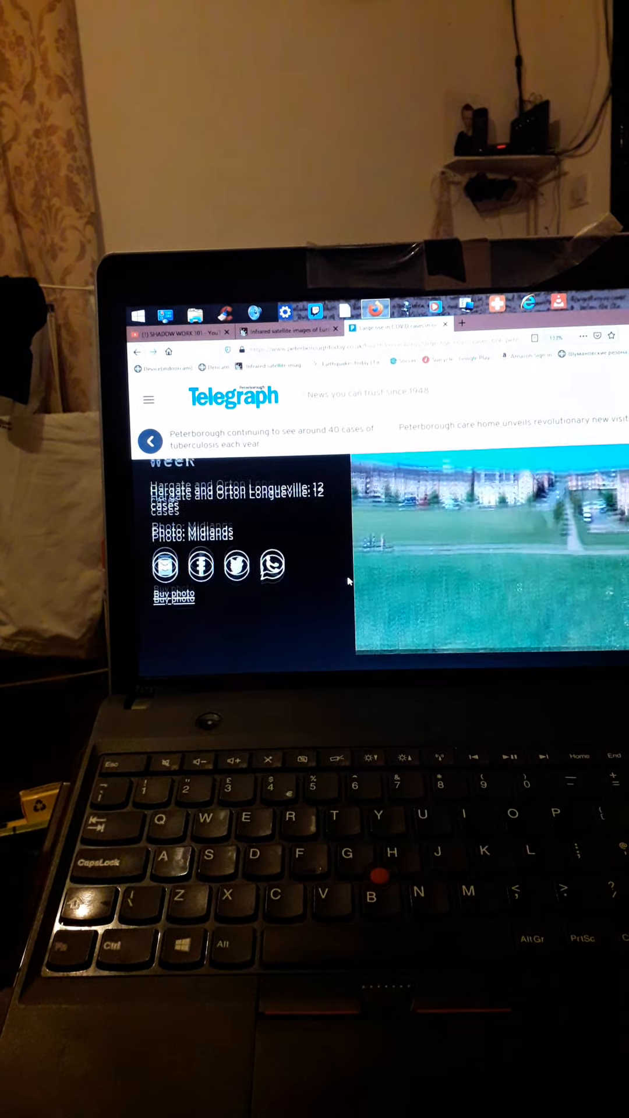
{"action": "scroll", "scroll_direction": "up", "scroll_amount": 3}
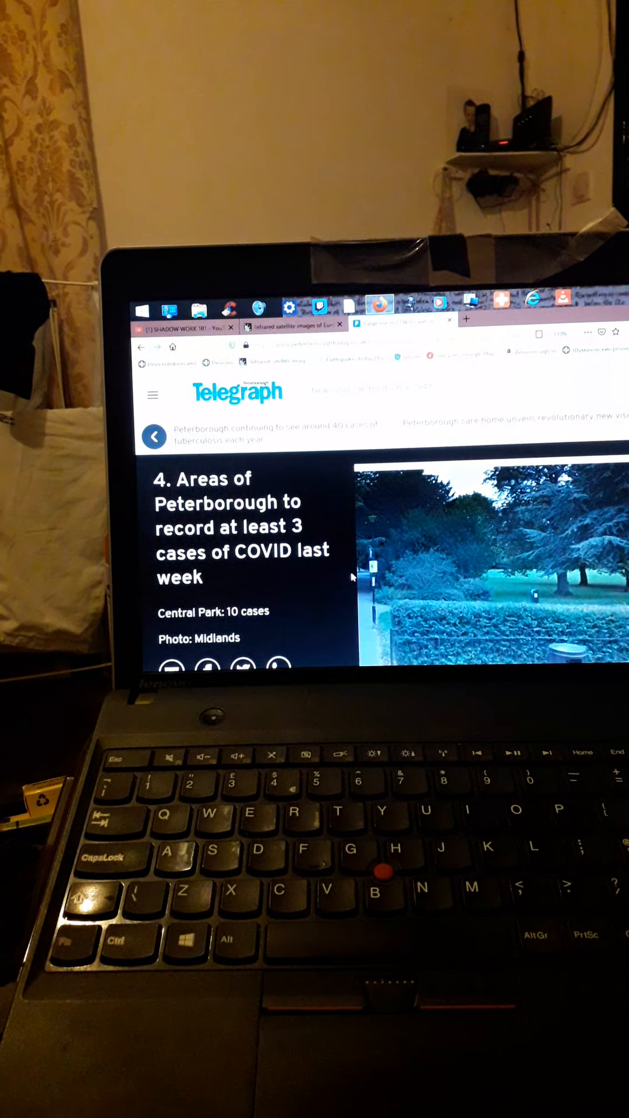
{"action": "scroll", "scroll_direction": "down", "scroll_amount": 3}
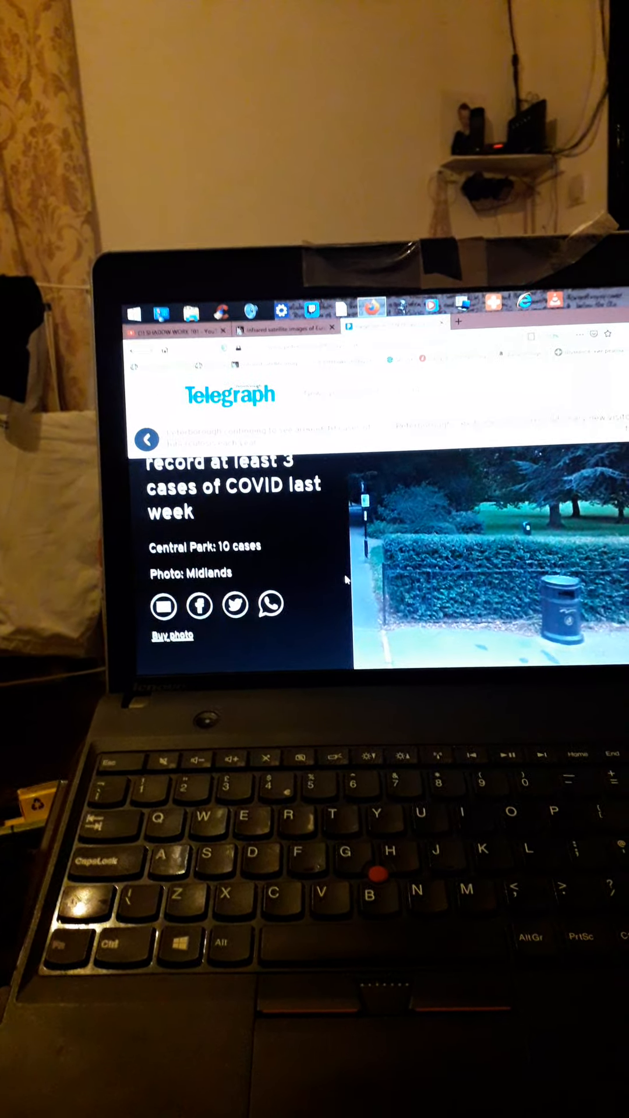